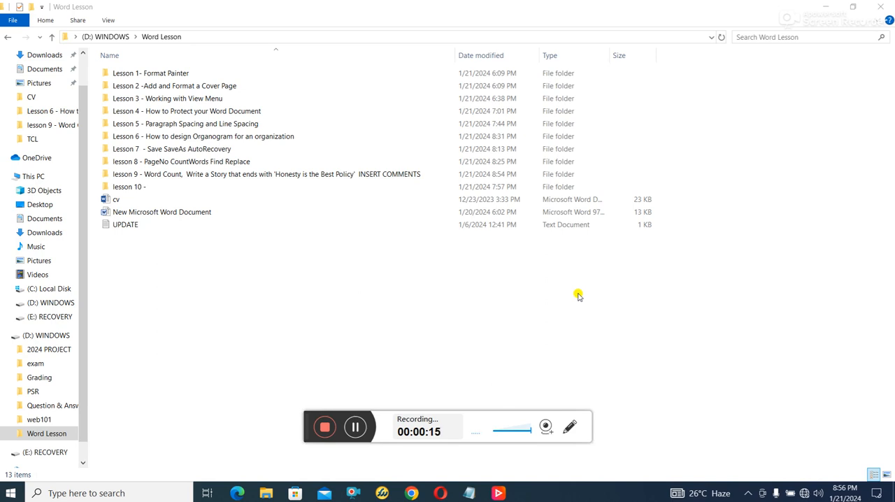
mouse_move(573, 297)
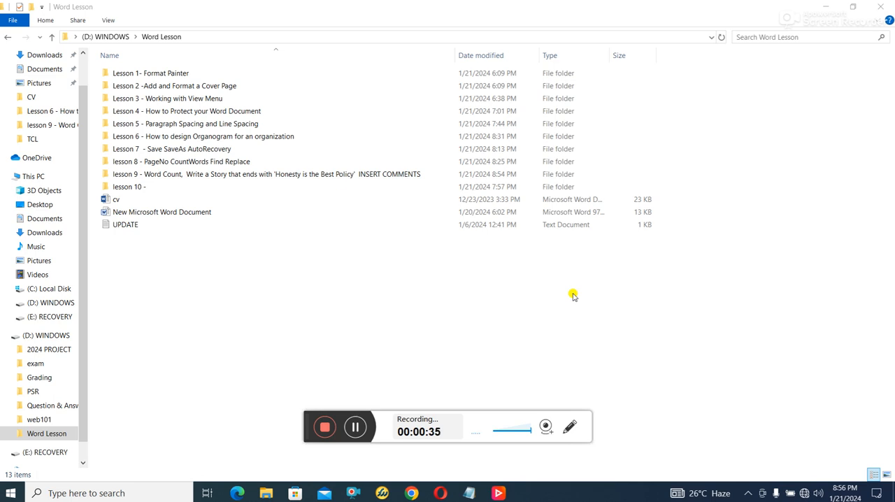
mouse_move(126, 411)
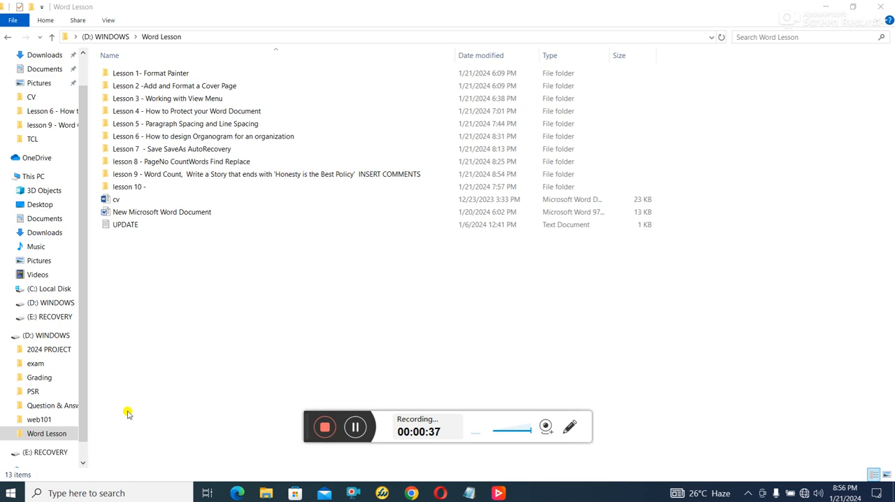
- Enter the lesson 9 folder and highlight the Main Characters document
click(230, 173)
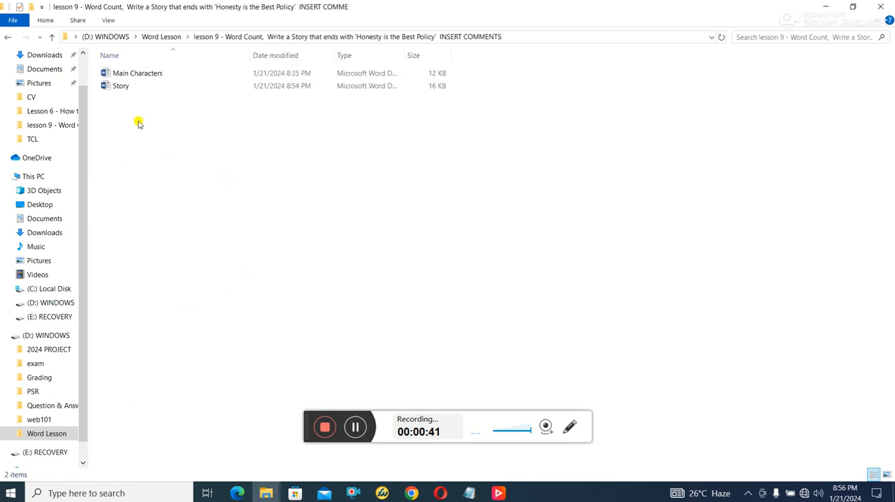
click(137, 73)
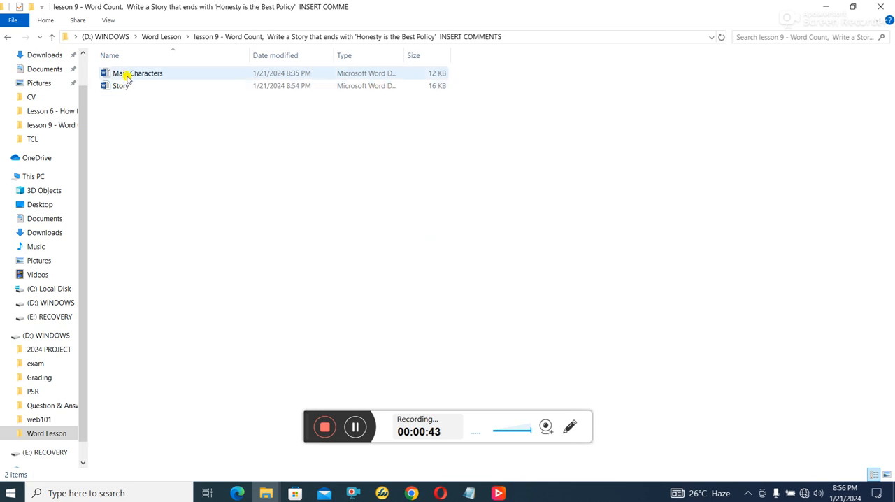
- Head Main Characters with the story prompt '"Honesty is the best policy"' and '(not more than 500 words)'
double_click(140, 74)
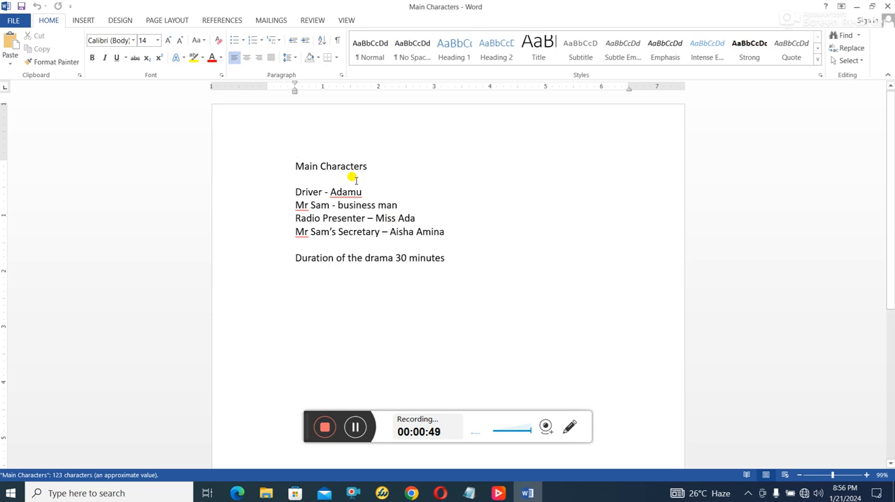
text(St)
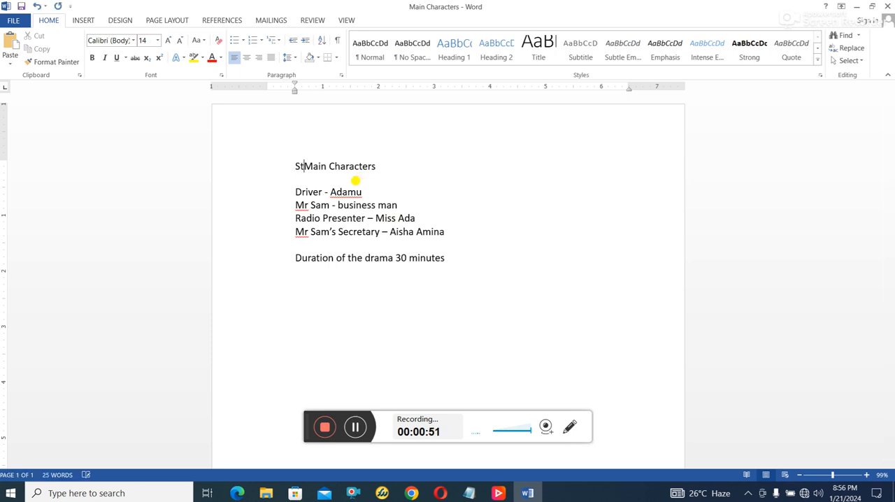
text(ory that ends with the phrase)
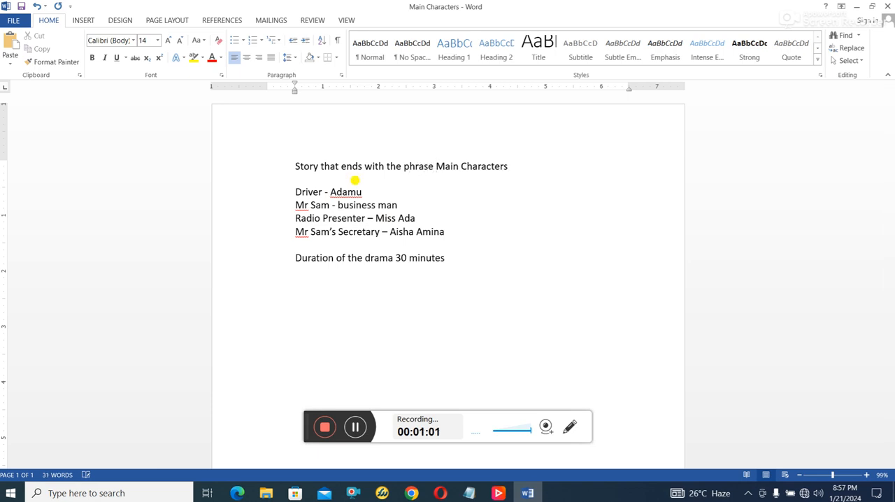
text("Hone")
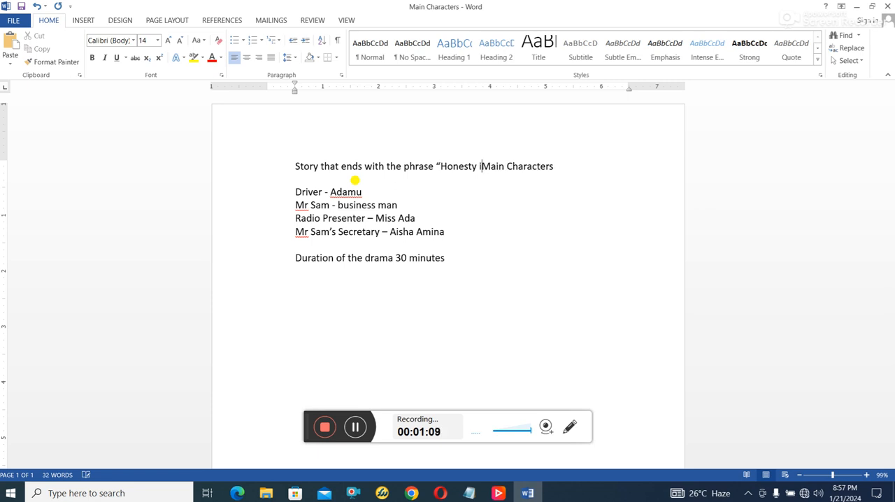
text(is the best)
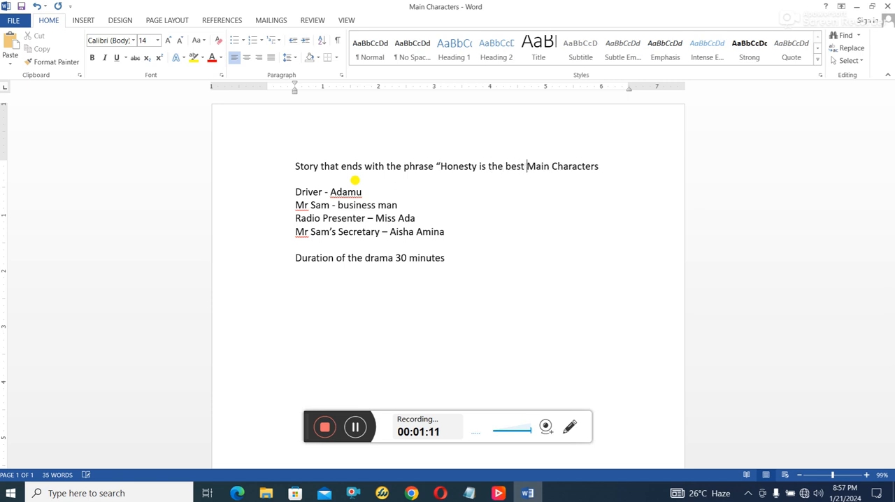
text(policy")
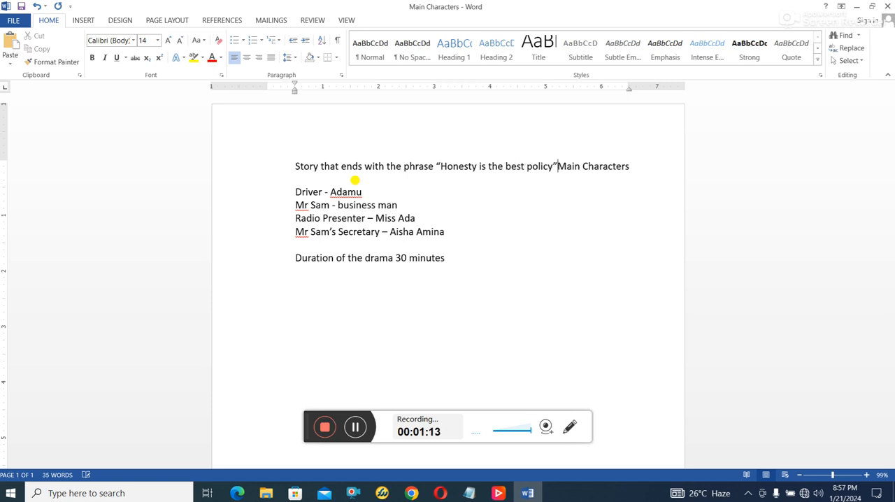
text((Main Characters)
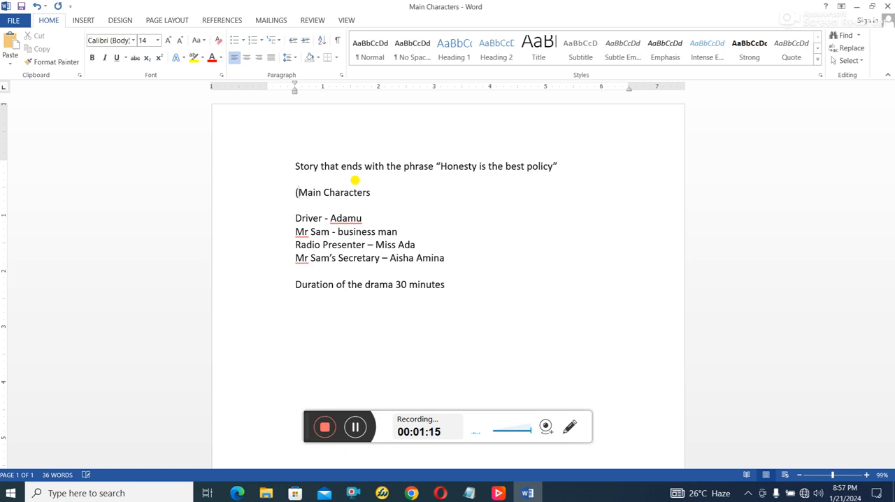
text(not more than 500 words)
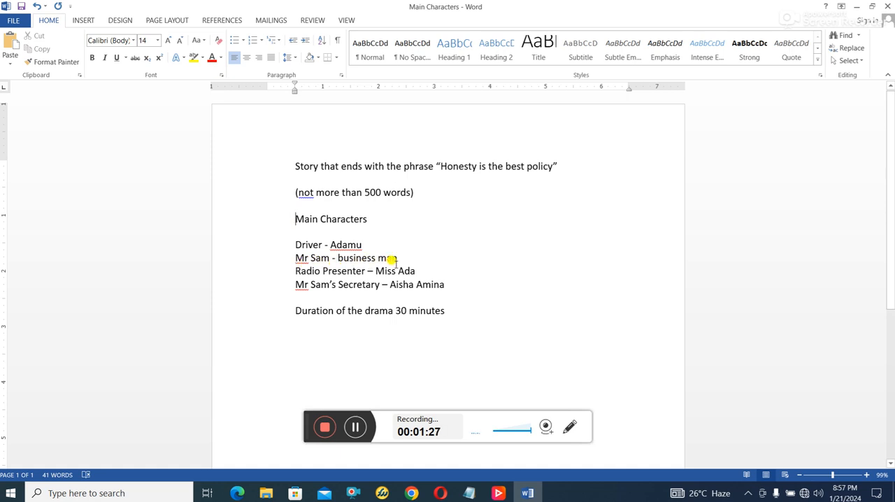
mouse_move(369, 286)
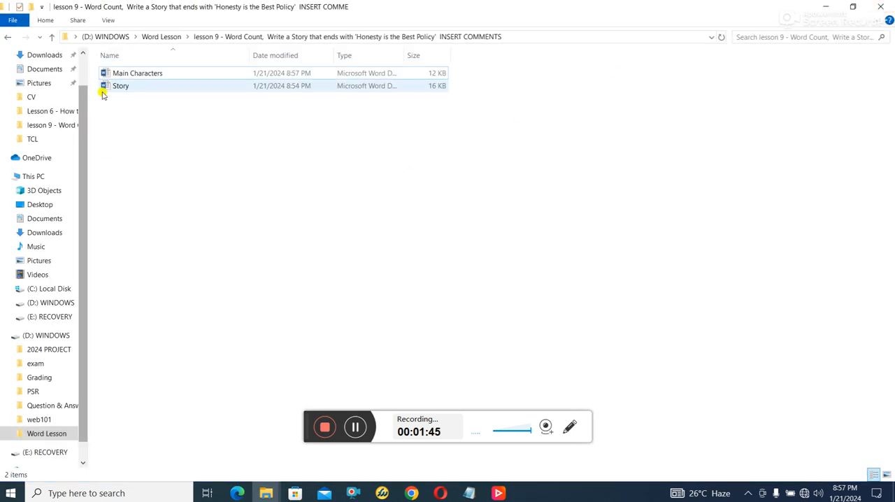
- Switch to the Story document from the lesson folder
double_click(120, 85)
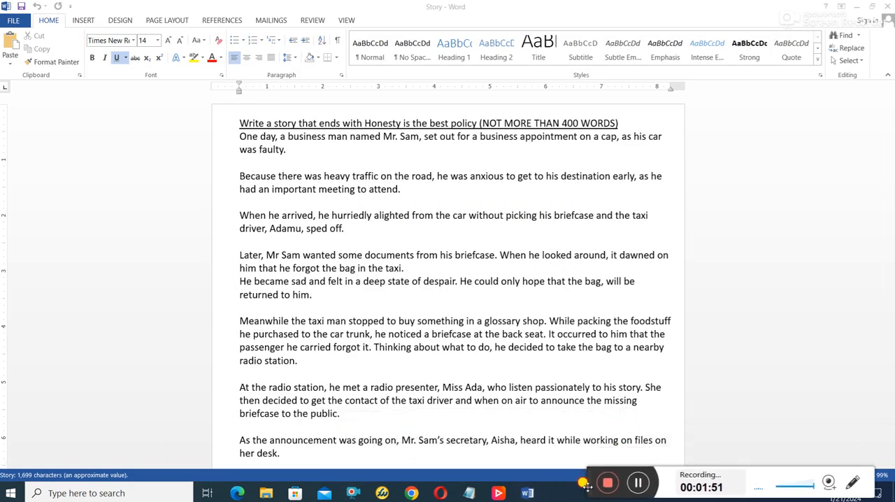
- Delete the underlined 'Write a story…' prompt line, leaving 359 words
scroll(down, 3)
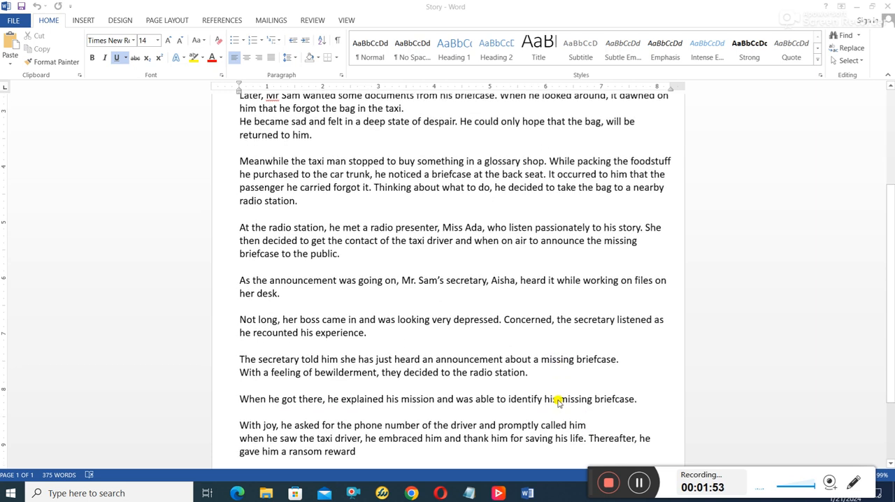
scroll(up, 3)
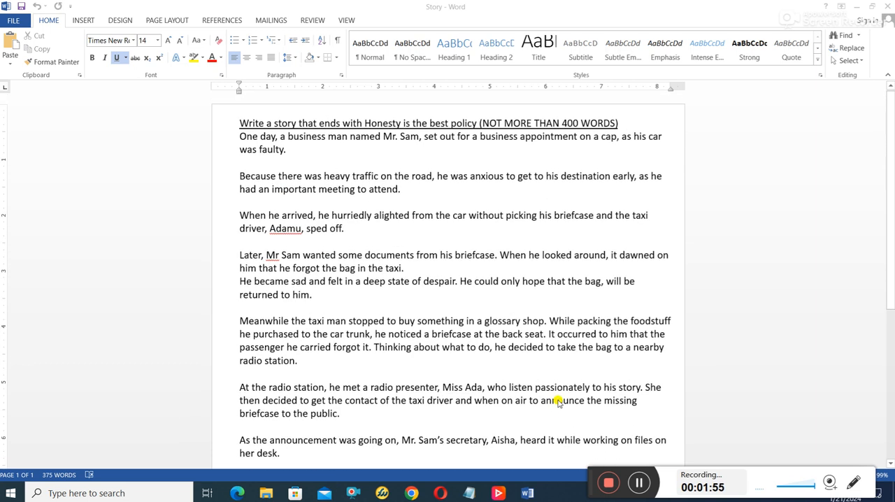
mouse_move(553, 344)
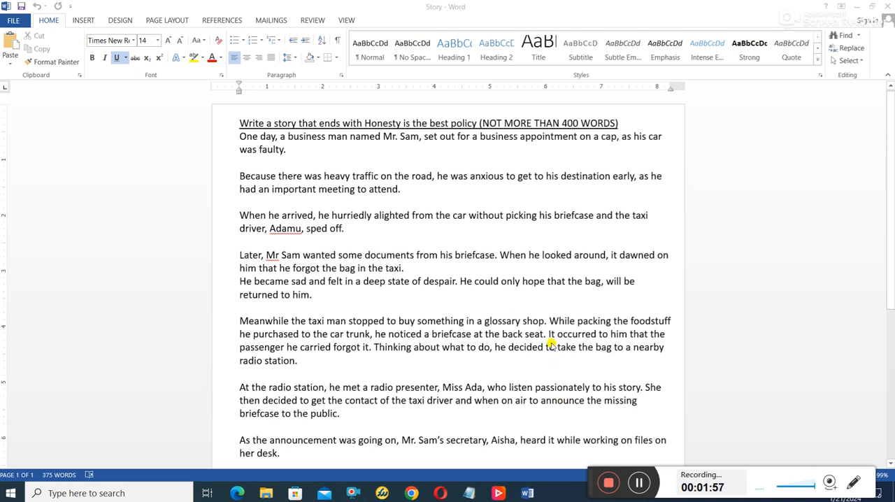
scroll(down, 3)
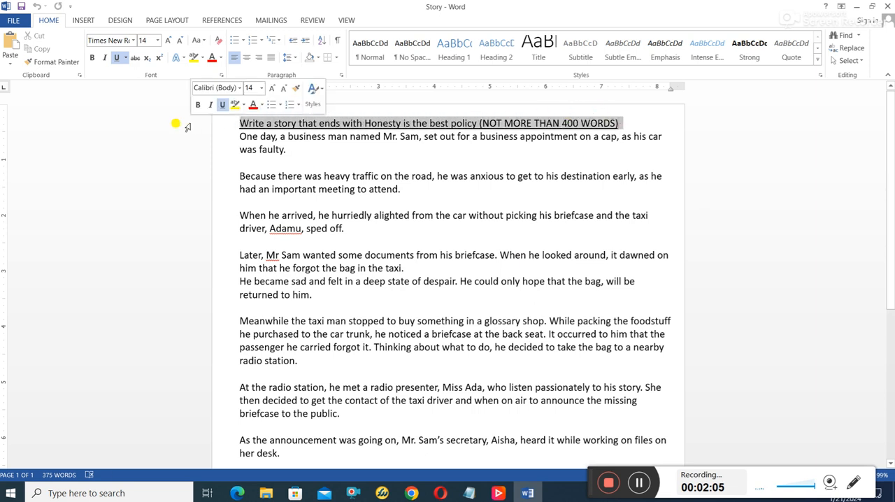
scroll(down, 3)
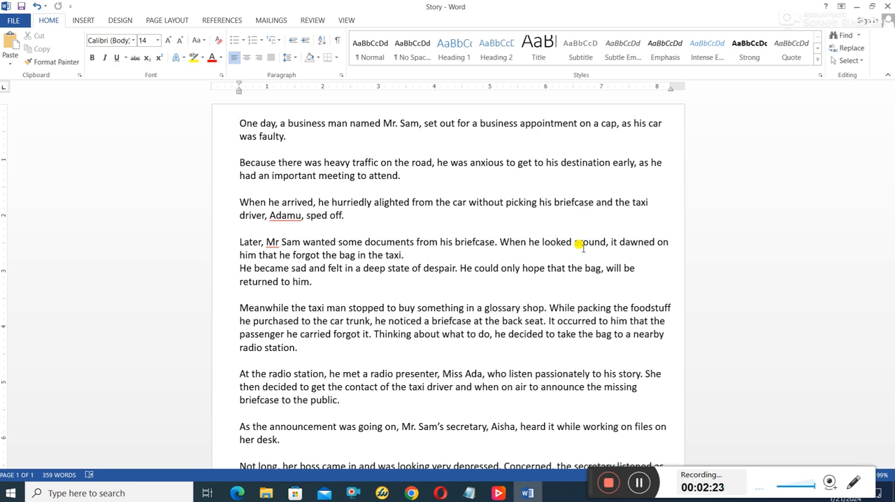
scroll(down, 3)
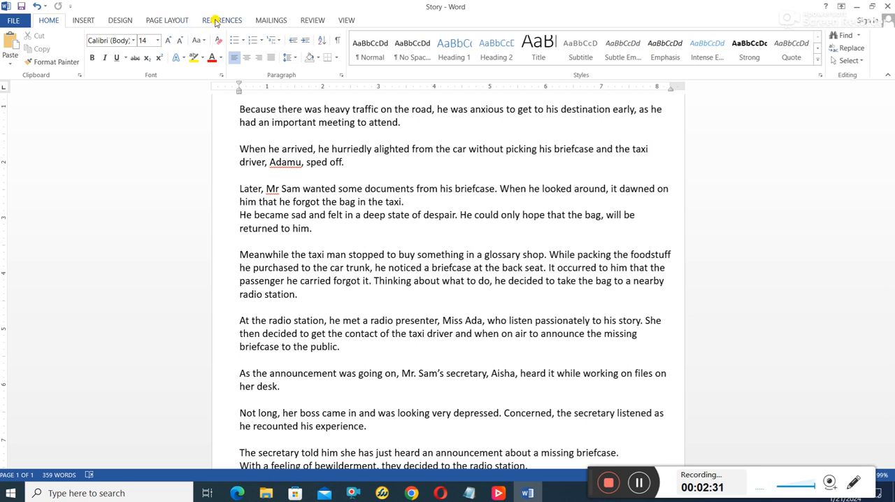
- Show Word Count from the Review ribbon: 359 words, 12 paragraphs, 41 lines
click(313, 19)
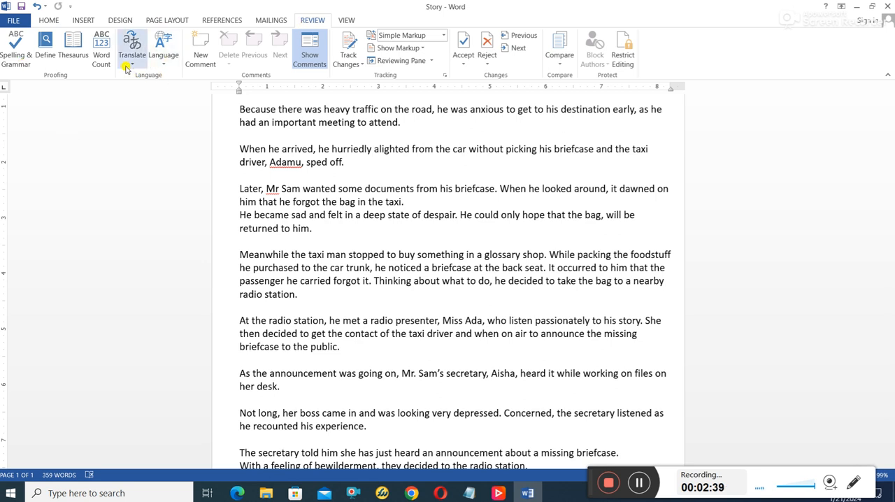
click(101, 44)
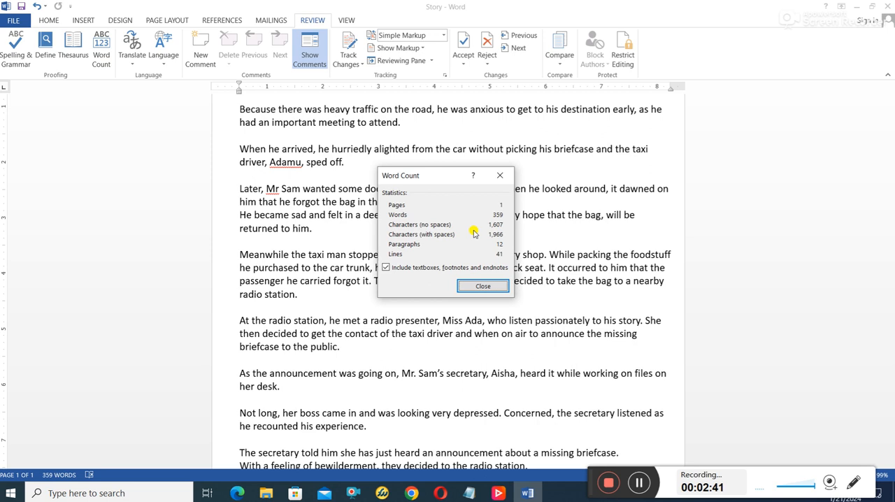
mouse_move(481, 213)
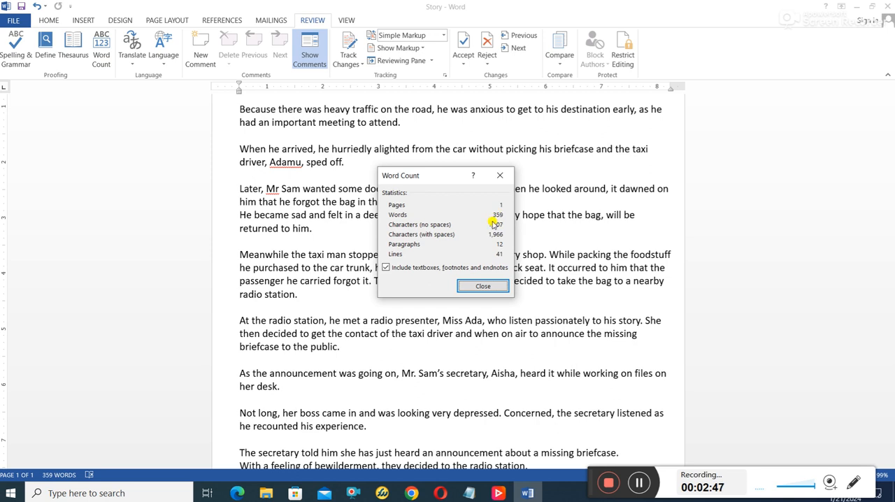
mouse_move(396, 229)
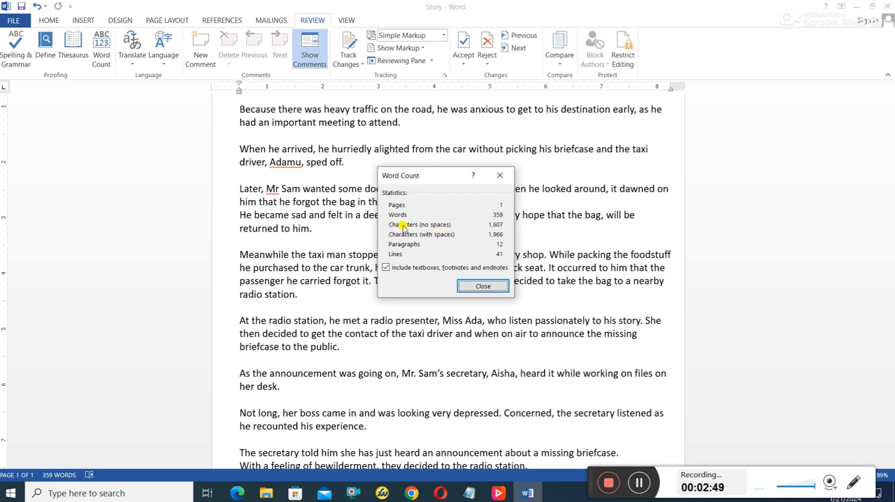
mouse_move(502, 230)
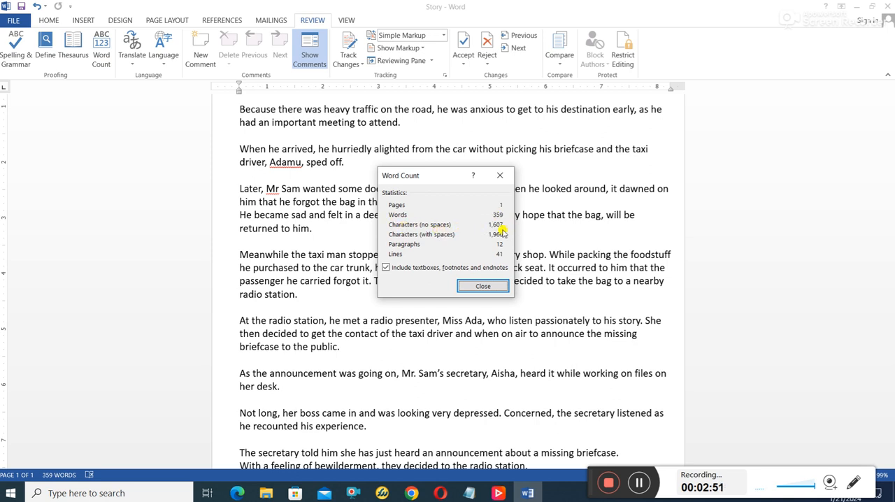
mouse_move(411, 243)
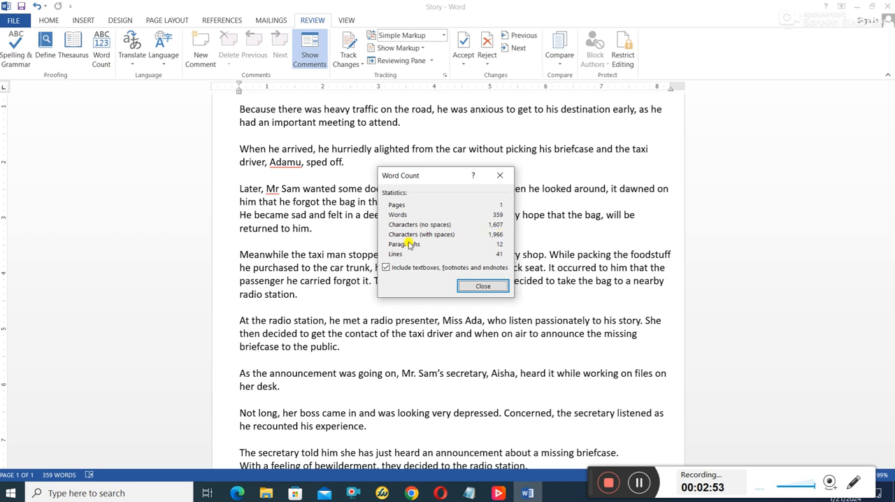
mouse_move(501, 245)
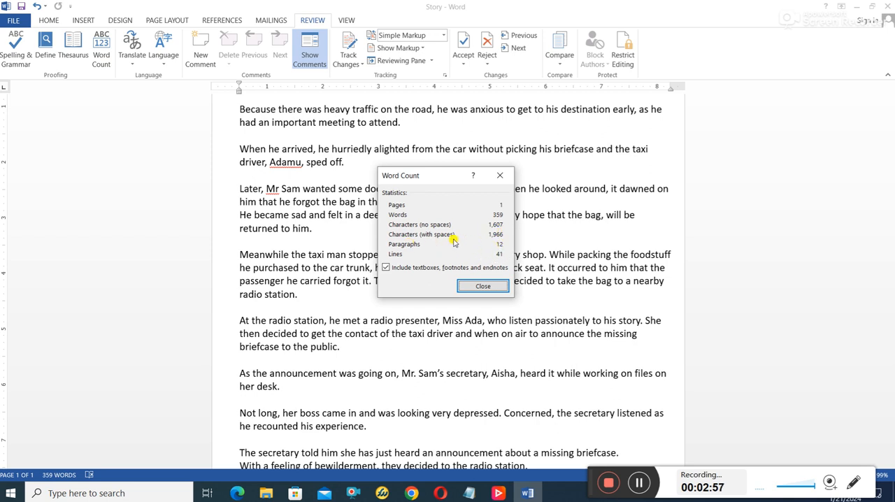
mouse_move(408, 246)
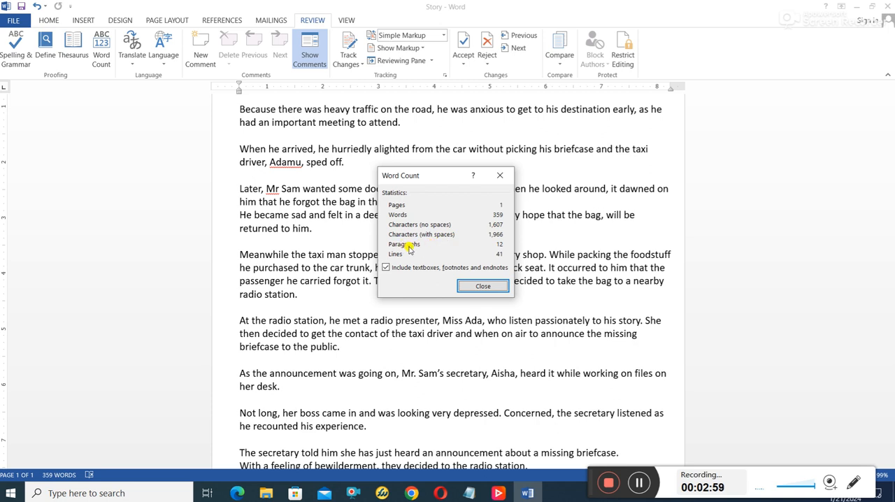
mouse_move(413, 241)
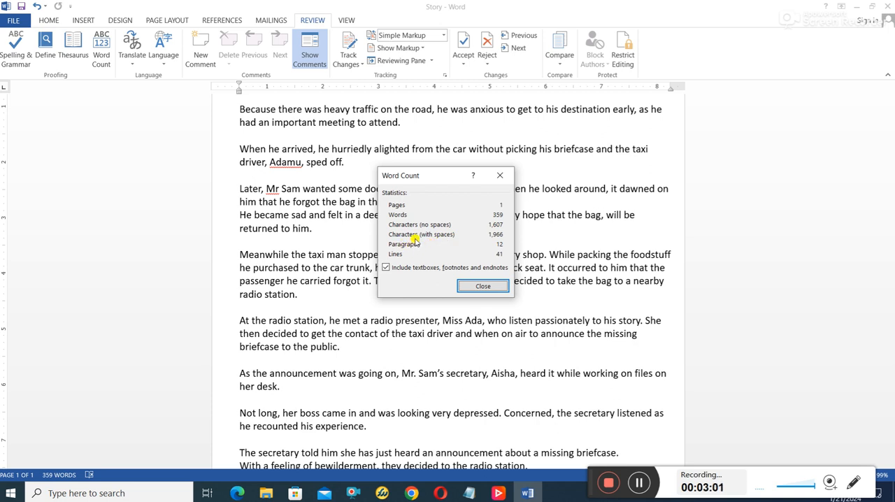
mouse_move(413, 221)
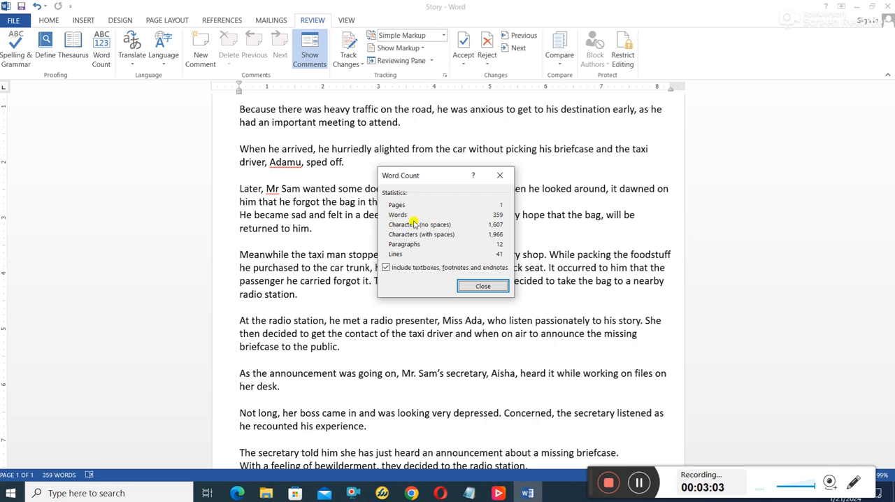
mouse_move(492, 230)
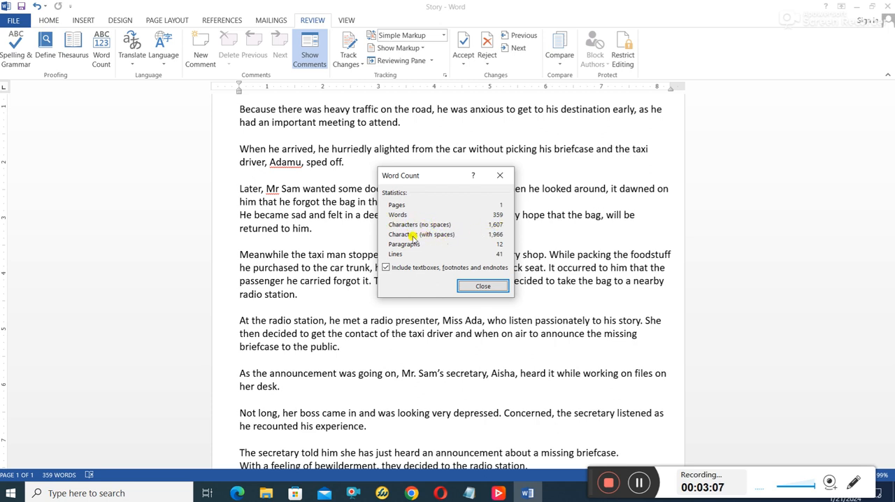
mouse_move(495, 239)
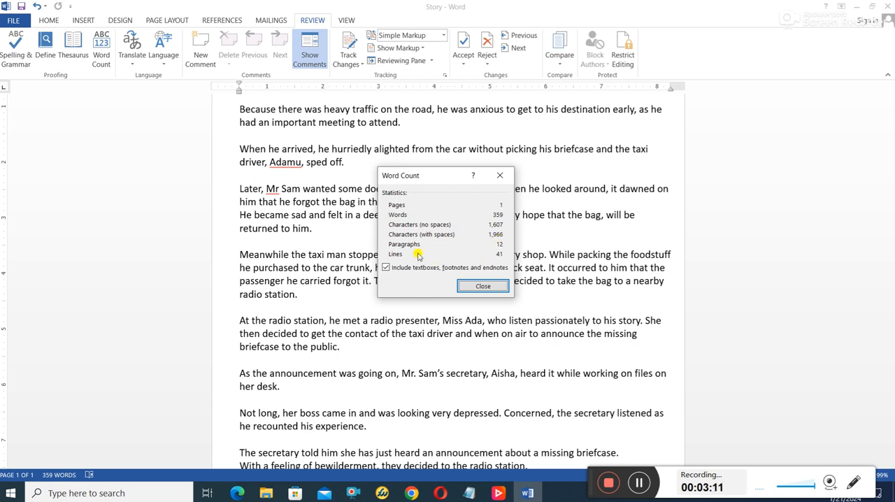
mouse_move(509, 246)
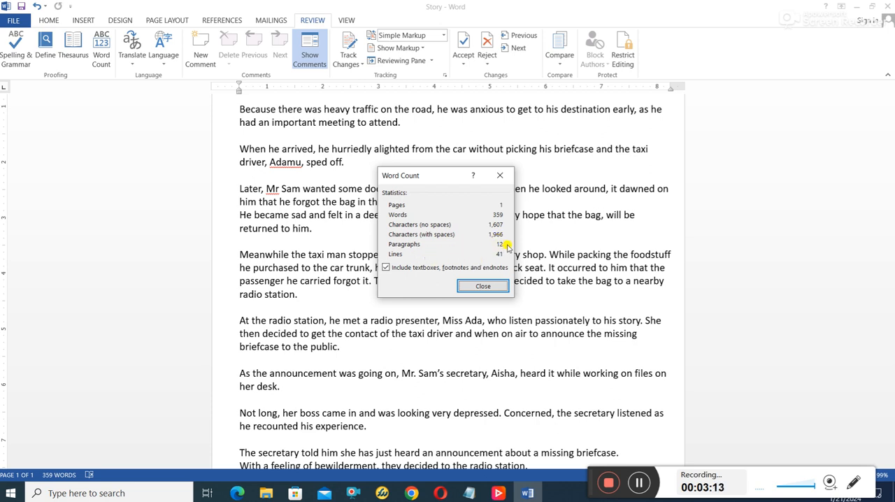
mouse_move(442, 259)
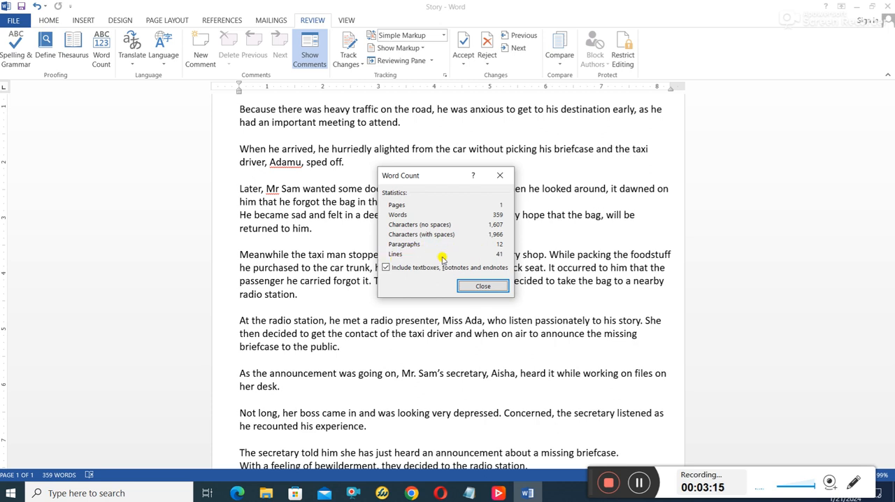
mouse_move(350, 367)
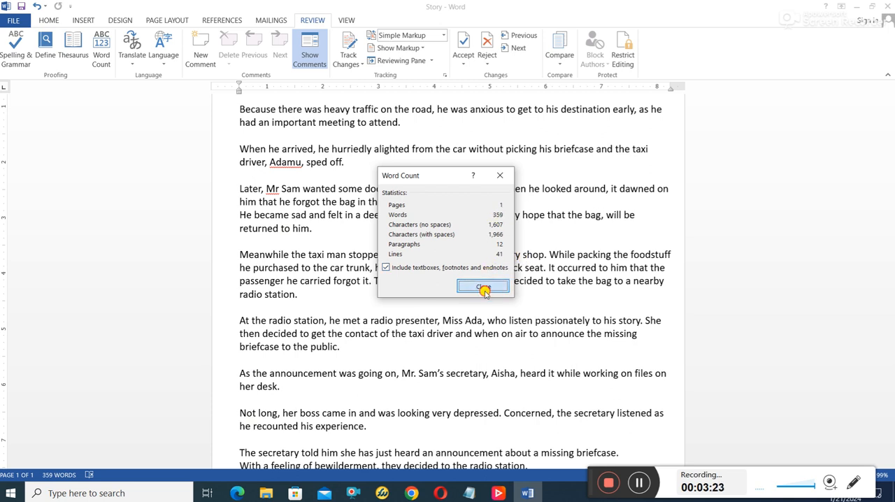
- Run Spelling & Grammar, change 'Mr' to 'Mr.', and confirm the check is complete
click(484, 286)
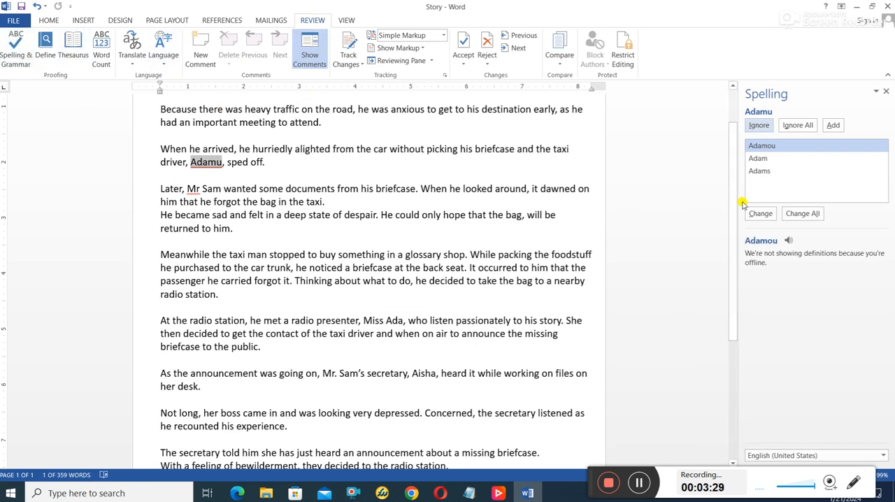
scroll(down, 3)
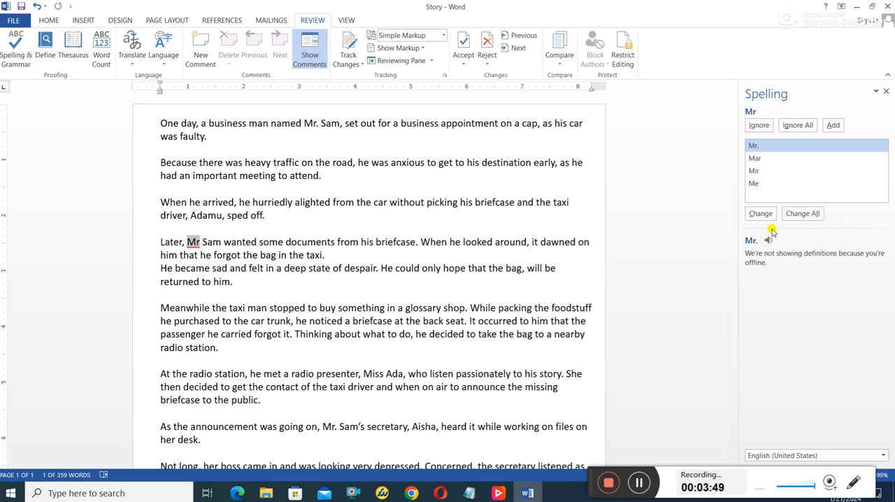
click(761, 212)
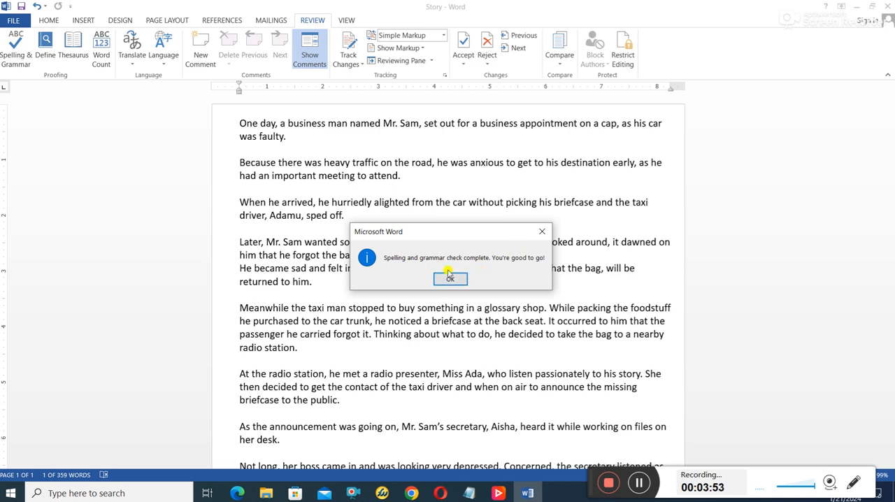
click(450, 278)
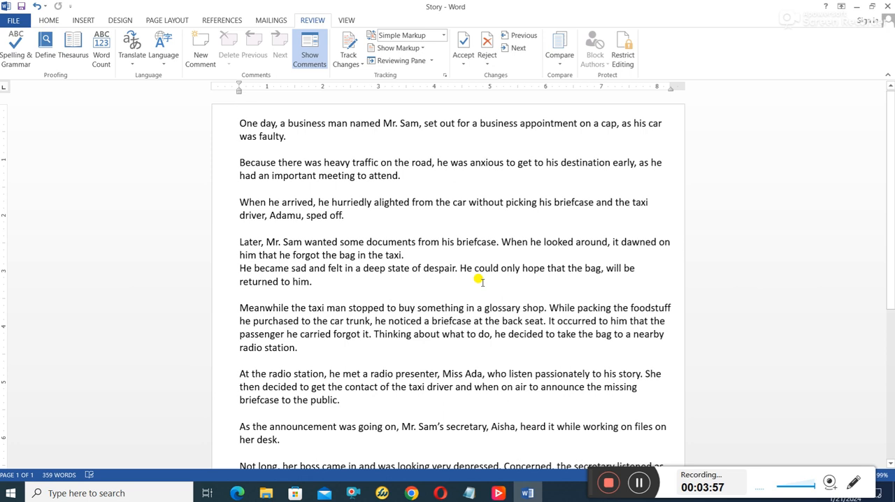
mouse_move(610, 249)
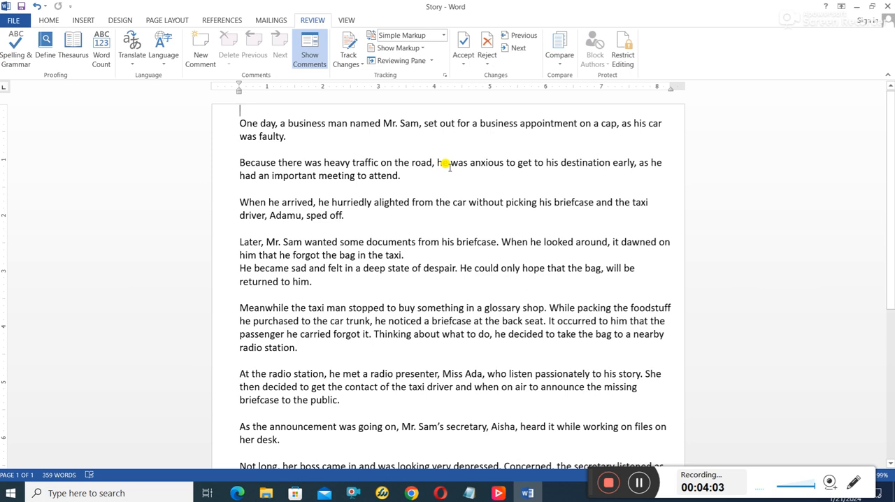
scroll(down, 3)
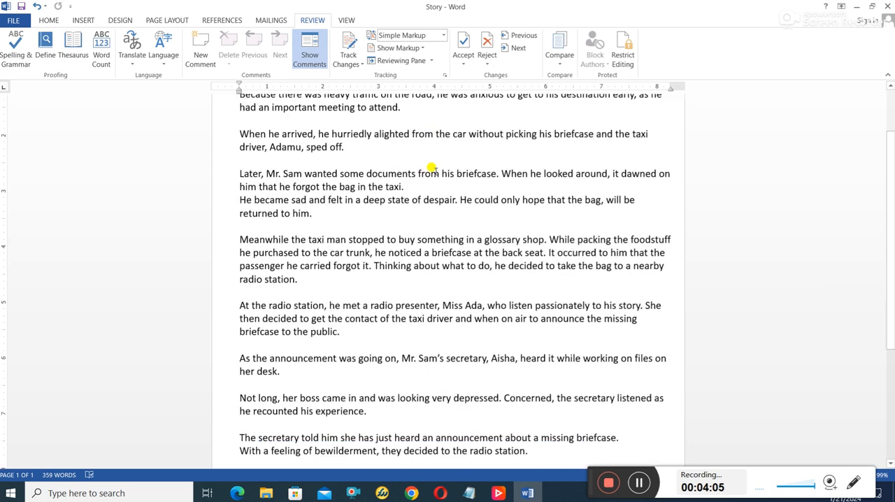
scroll(down, 3)
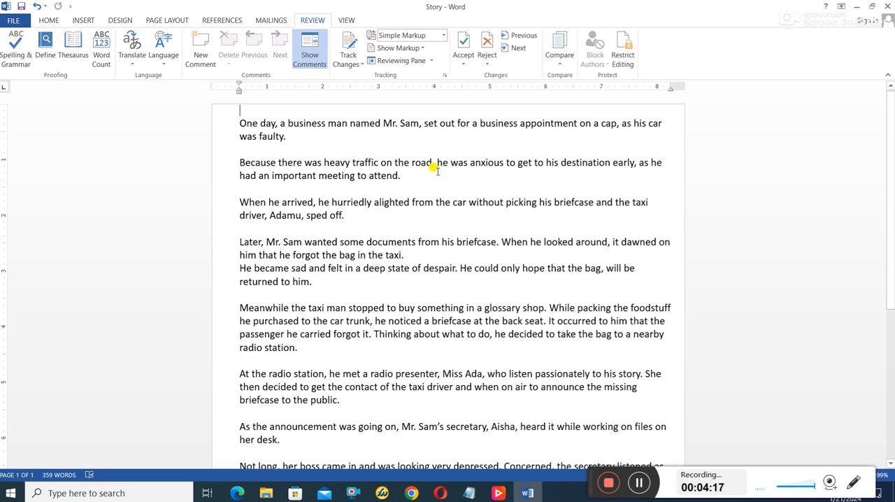
mouse_move(414, 308)
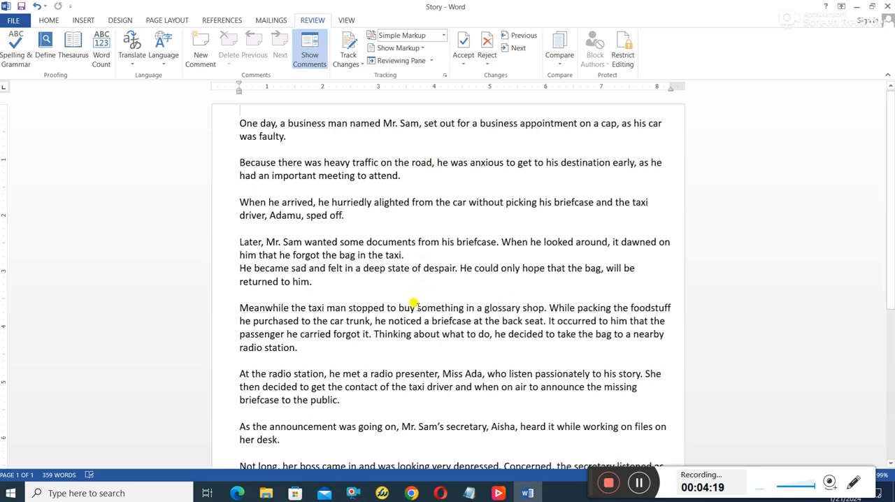
mouse_move(417, 296)
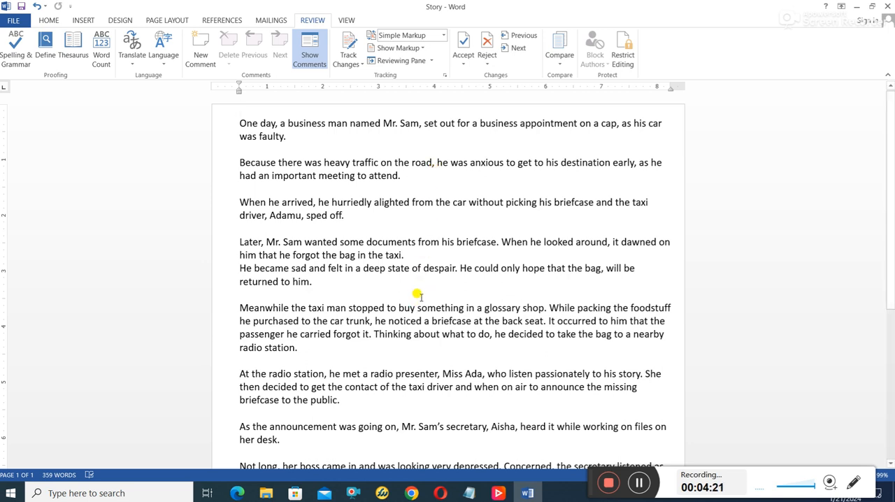
mouse_move(473, 182)
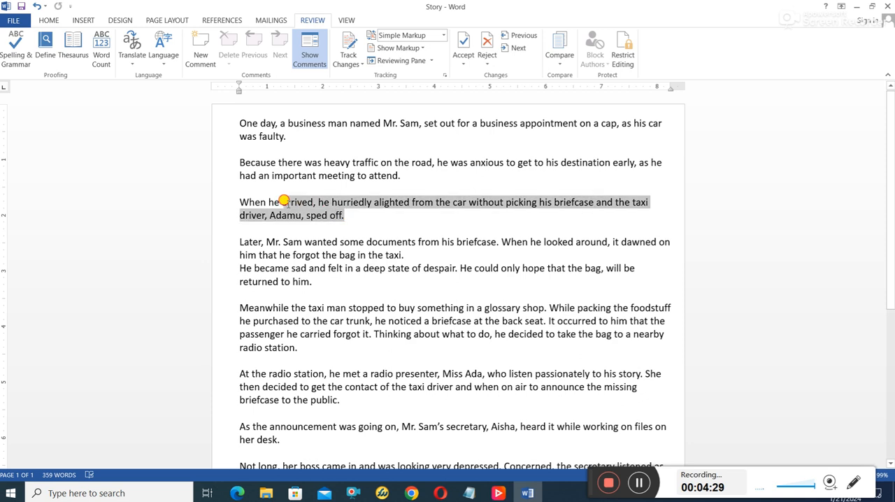
- Select the 'When he arrived' paragraph and start a new comment on it
click(347, 216)
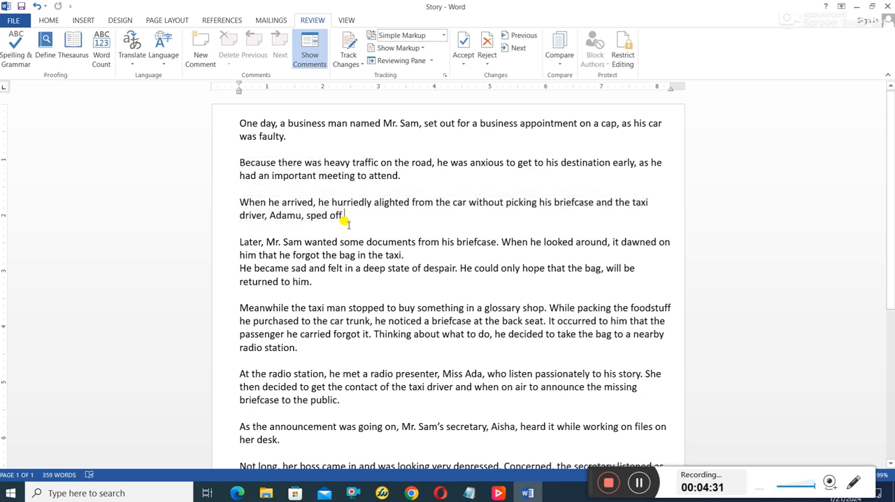
drag(239, 201, 344, 215)
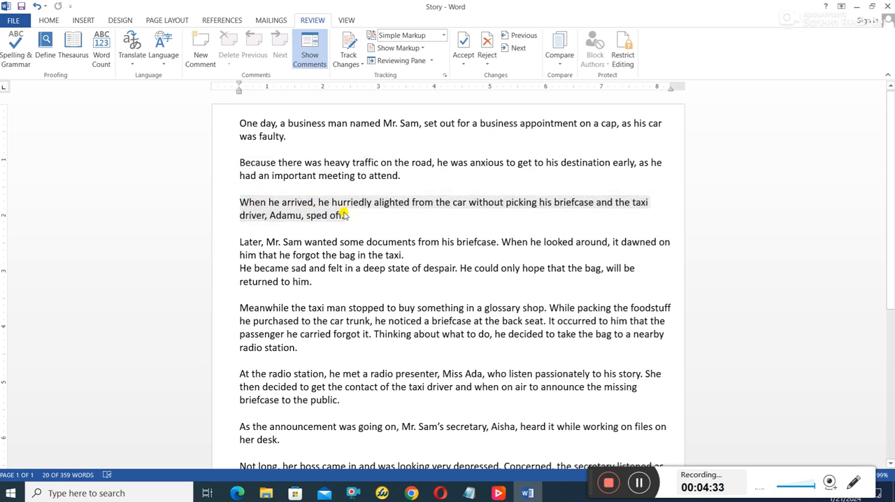
drag(239, 202, 344, 215)
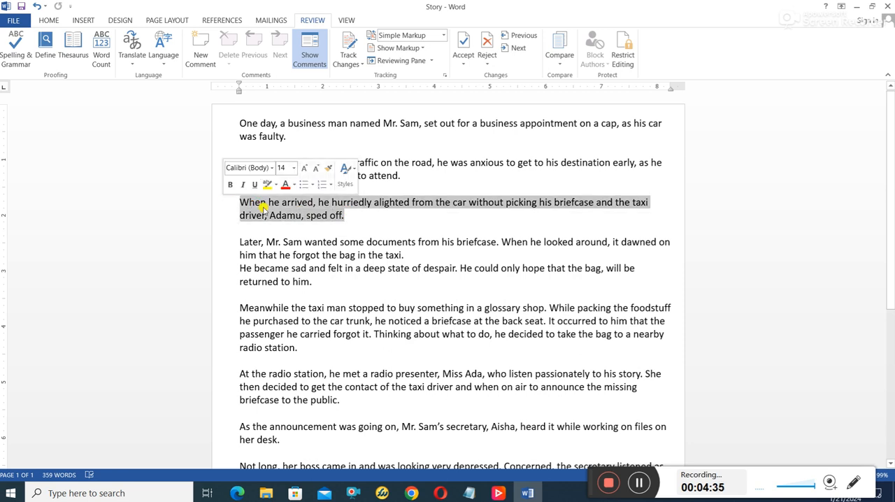
mouse_move(202, 67)
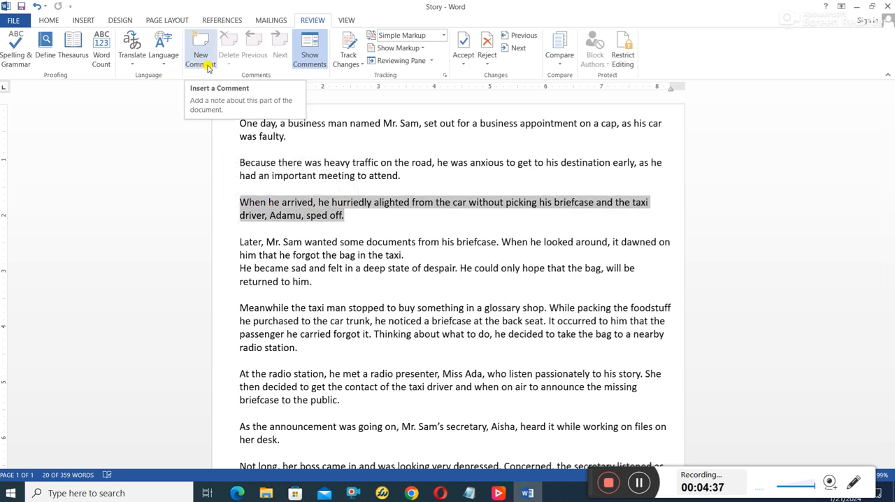
click(201, 44)
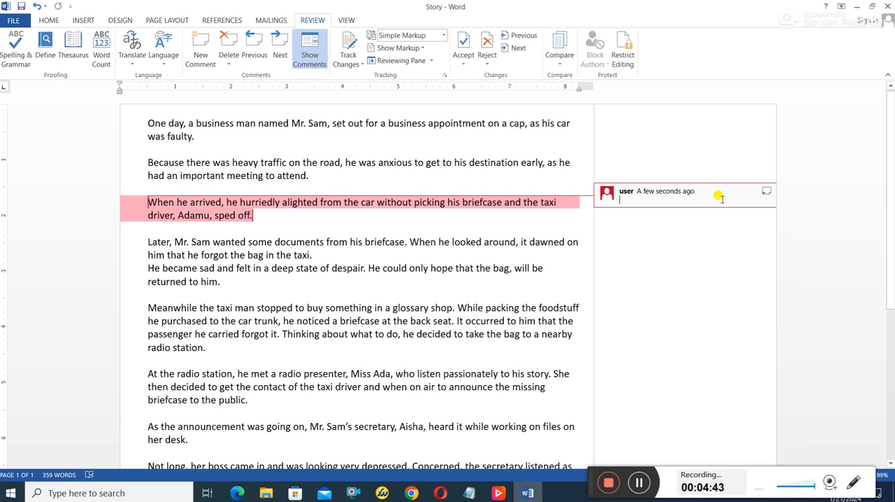
- Write the comment 'MODIFY THE PARAGRAPH TO BE MORE INTERACTIVE'
text(MODIFY THIS)
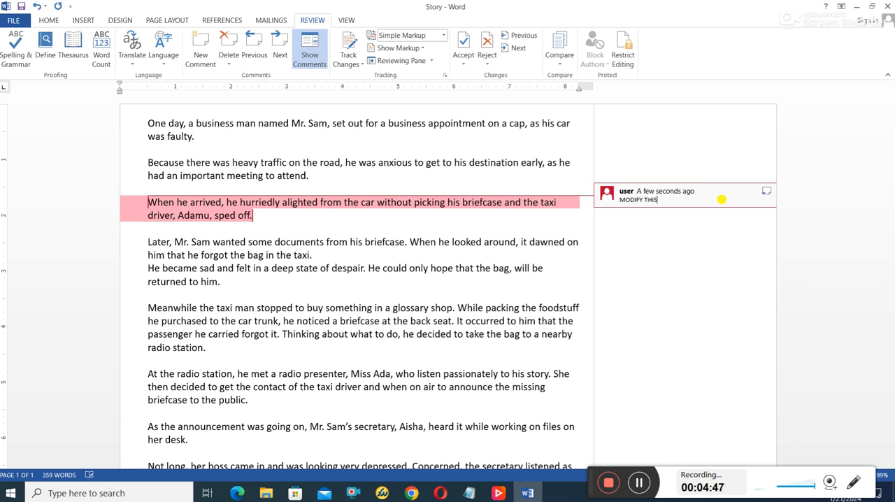
text(PARAGRA)
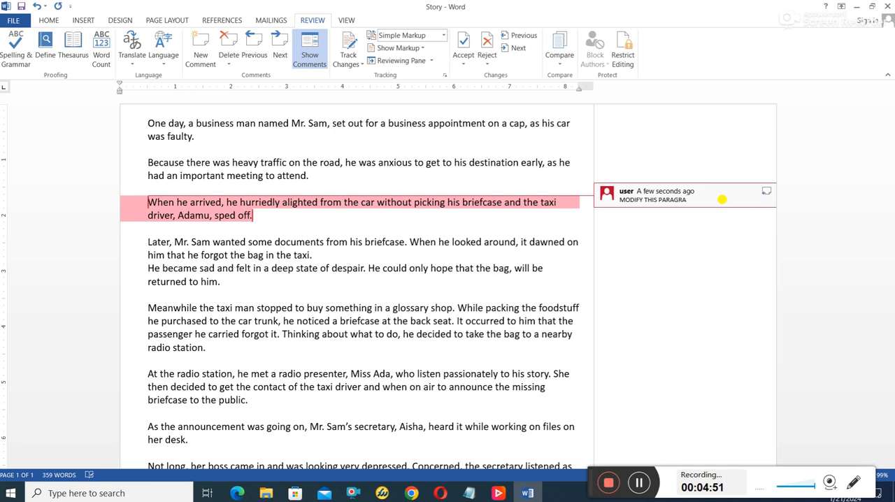
text(H TO BE)
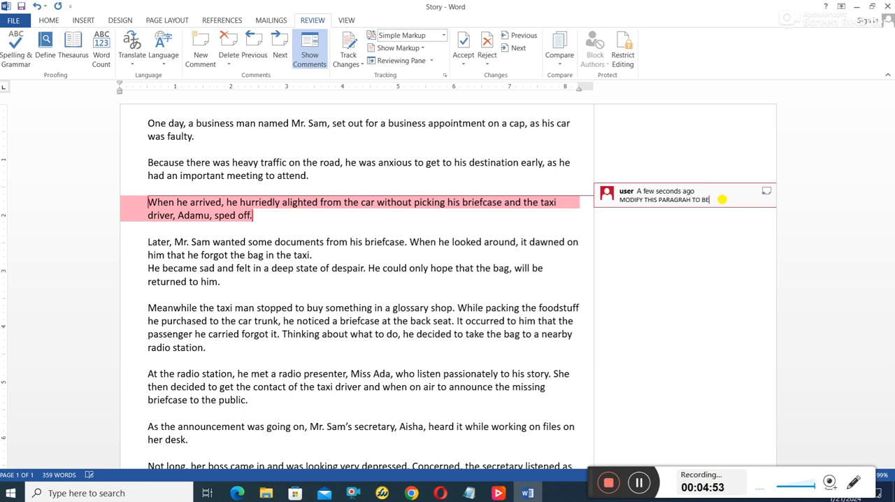
text(MORE INTERACTIVE)
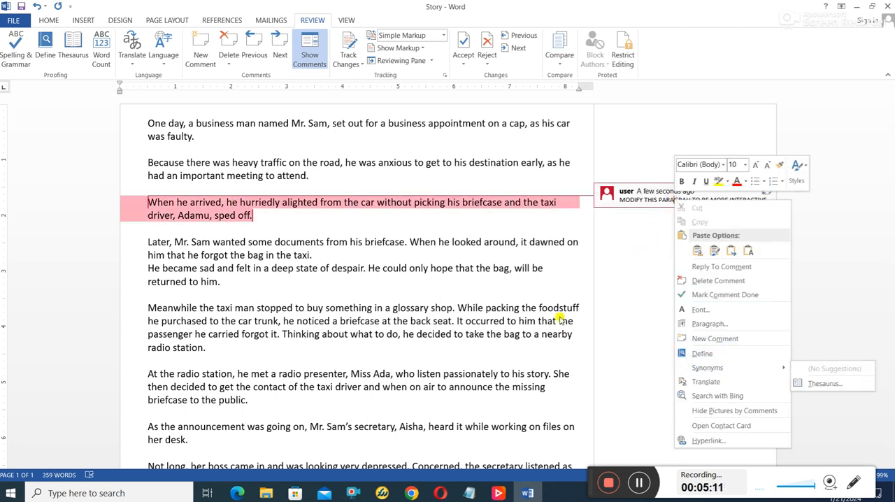
- Reply to the paragraph comment with 'ITS DONE'
click(825, 198)
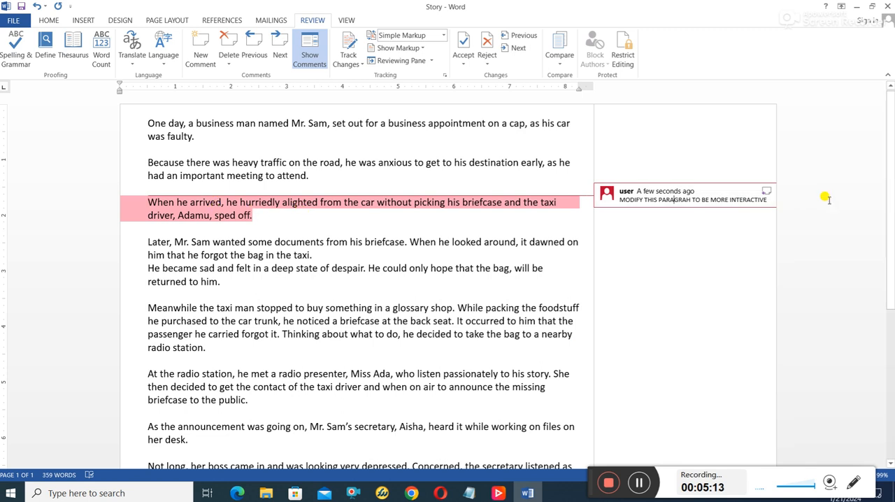
right_click(671, 198)
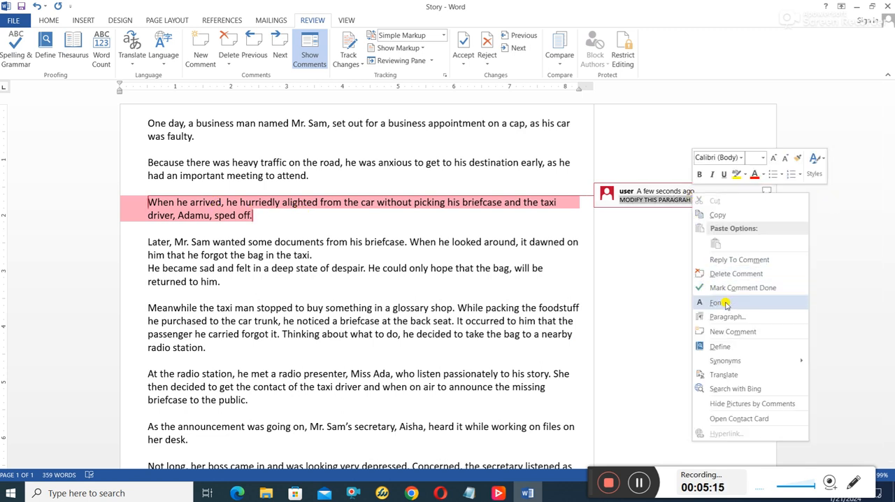
click(733, 331)
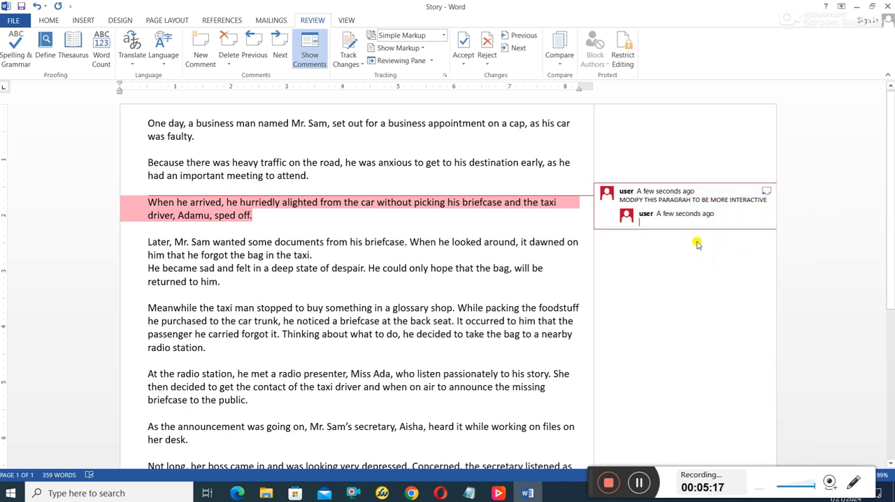
mouse_move(696, 243)
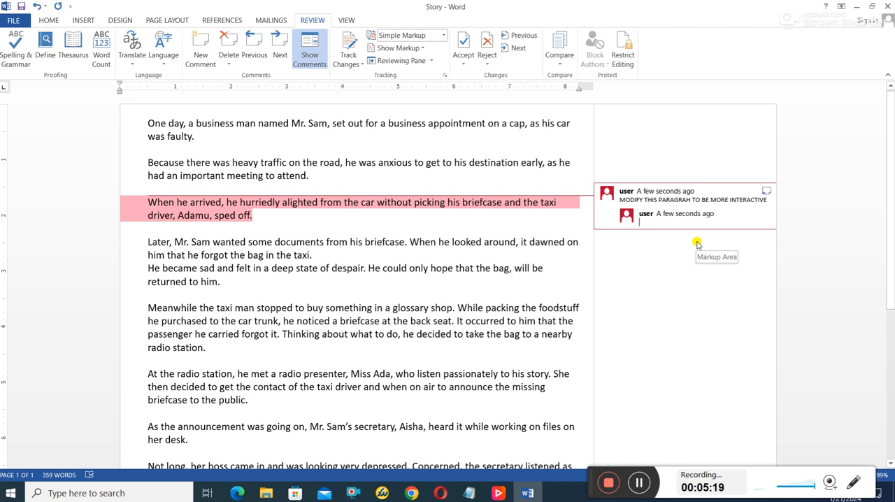
text(ITS DONE)
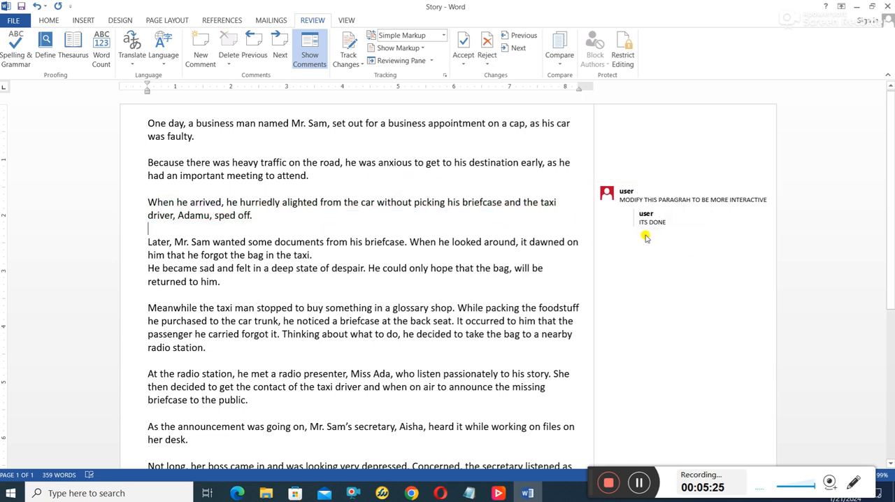
- Mark the 'When he arrived' comment thread as done
right_click(352, 209)
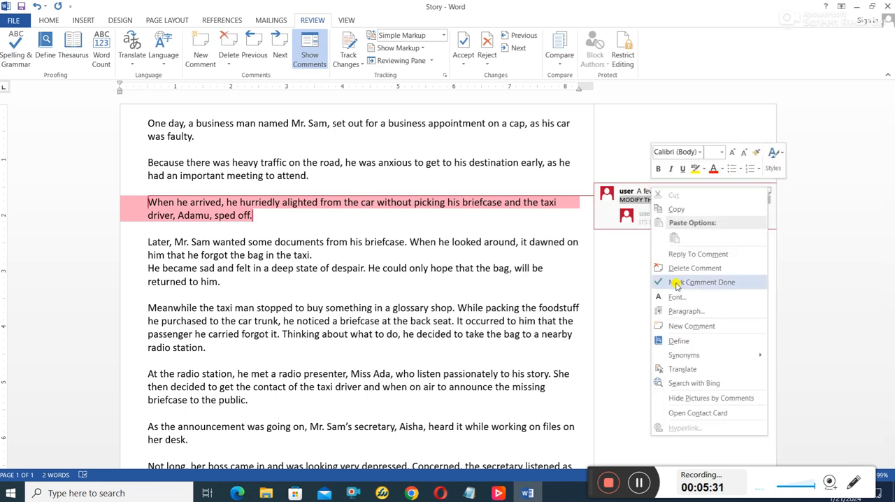
mouse_move(724, 268)
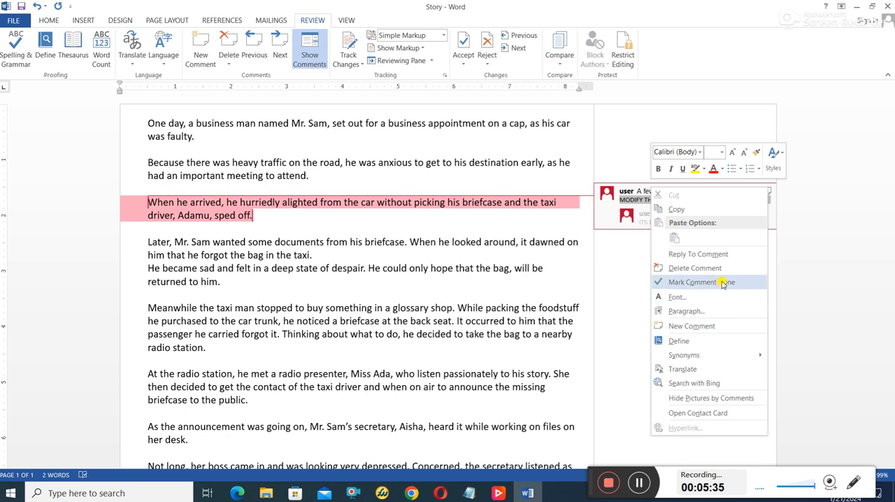
click(697, 283)
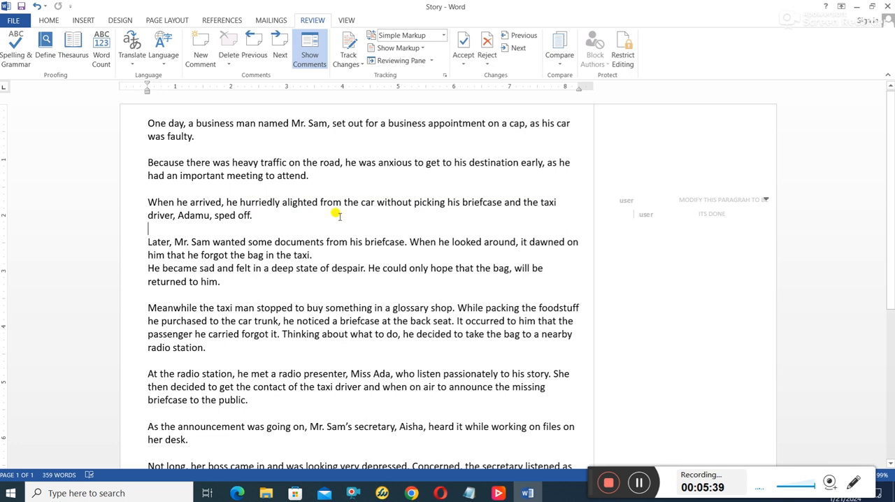
mouse_move(466, 232)
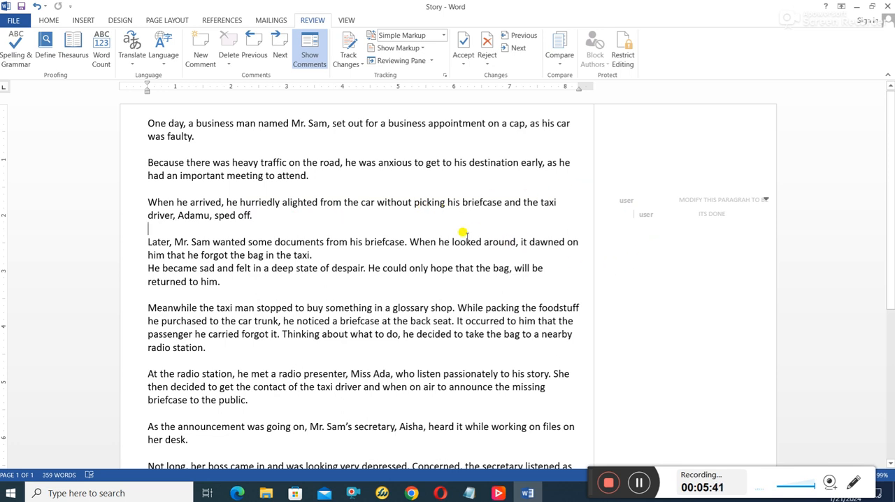
- Enable Track Changes for the story and close the Word window
scroll(down, 3)
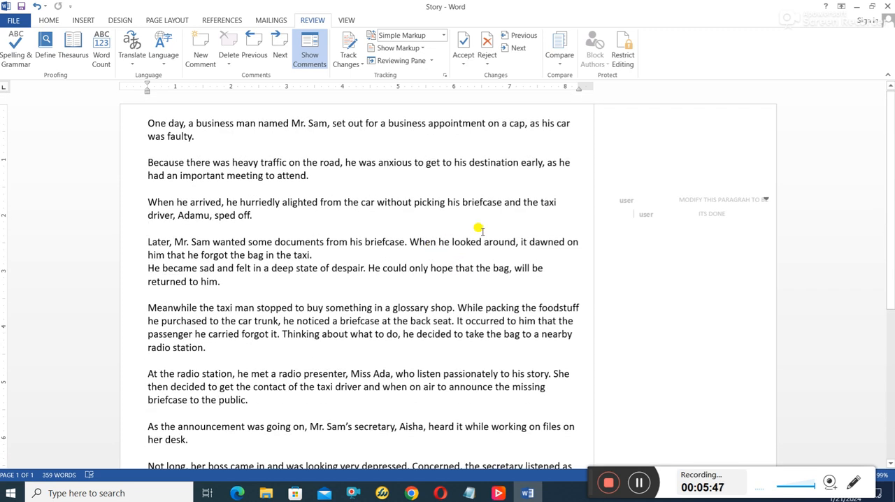
scroll(down, 3)
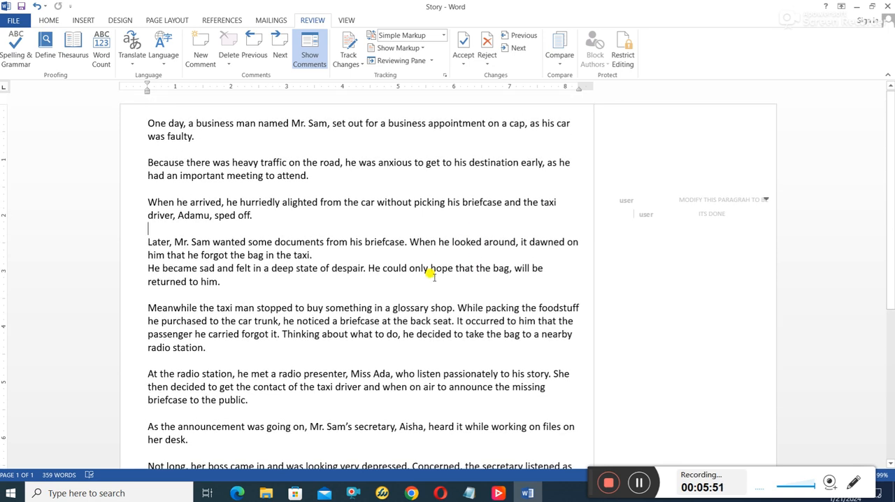
scroll(down, 3)
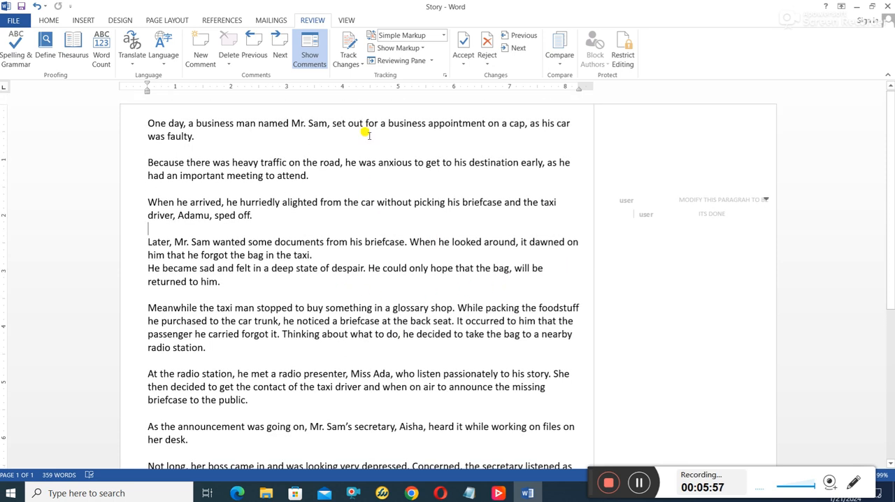
mouse_move(349, 54)
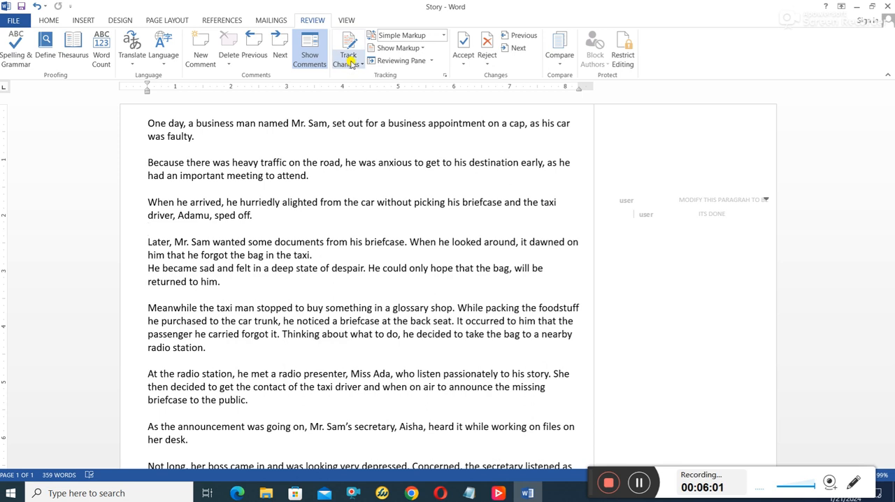
mouse_move(352, 62)
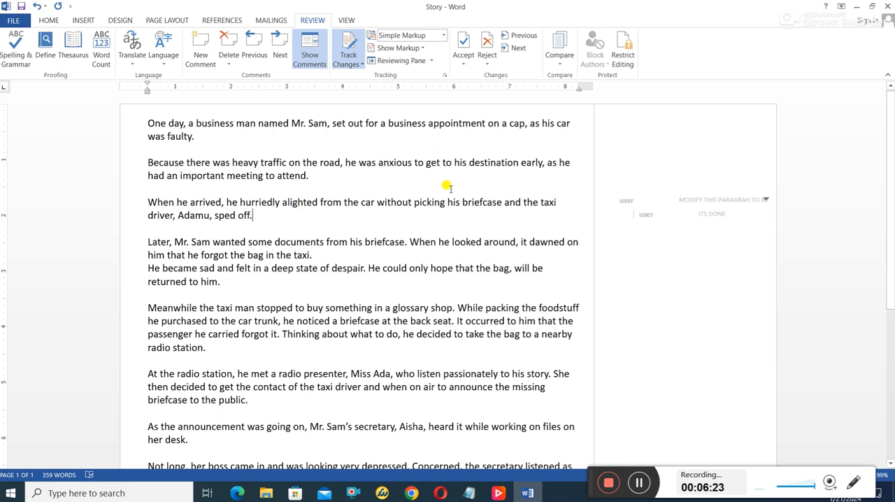
mouse_move(235, 237)
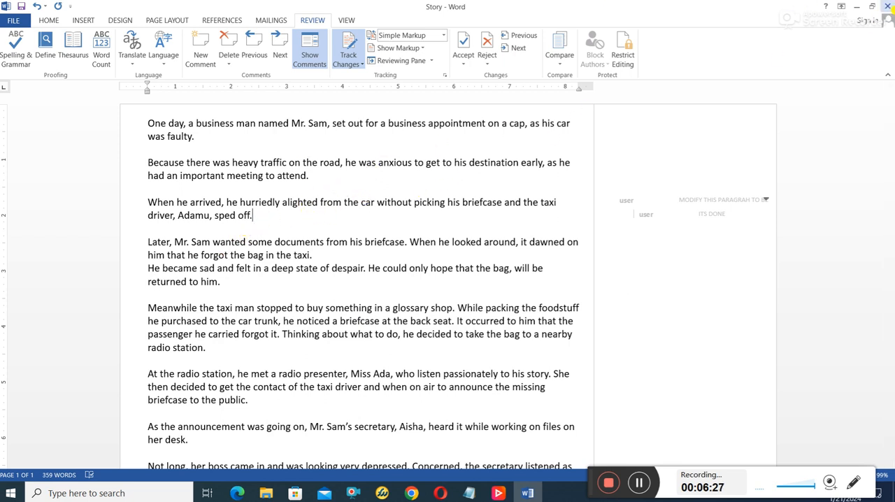
click(889, 6)
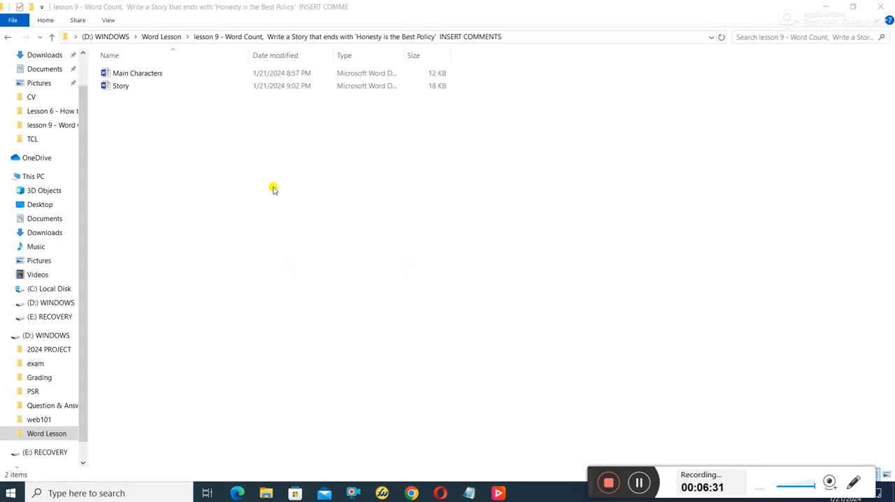
- Reopen Story from the lesson 9 folder in Word
click(120, 86)
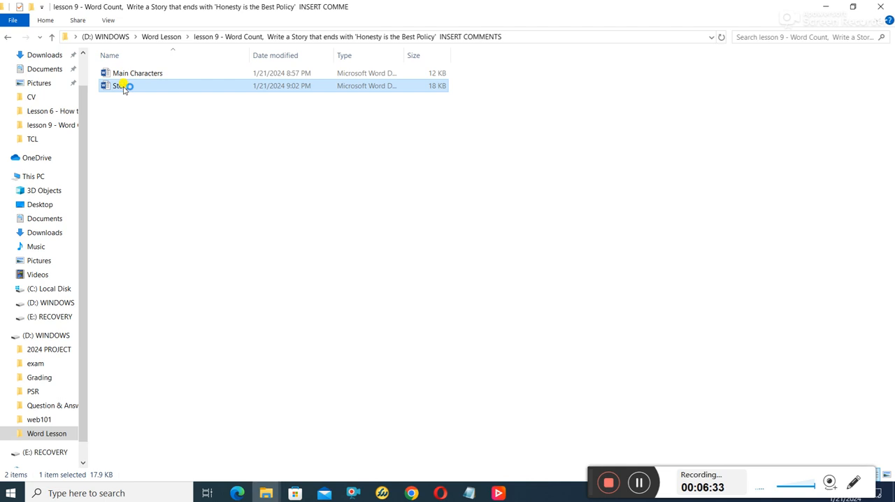
double_click(120, 85)
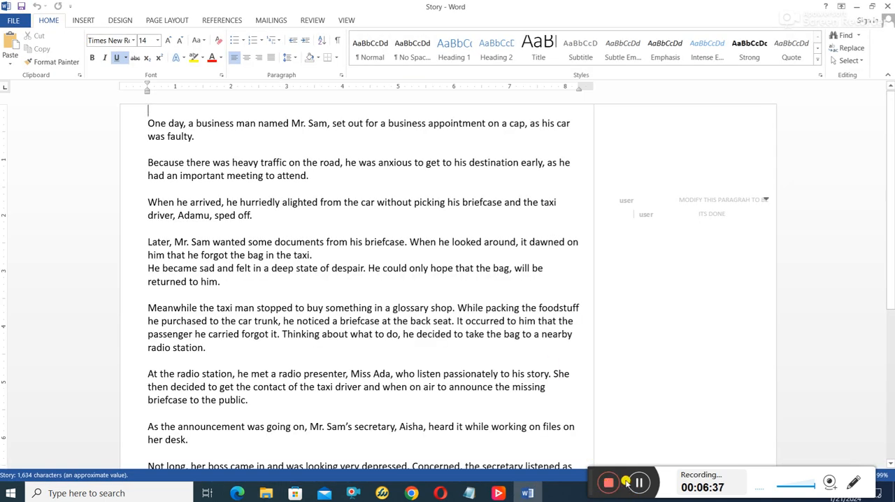
- Add the tracked sentence 'He was in a state of despair' after 'sped off.'
click(313, 19)
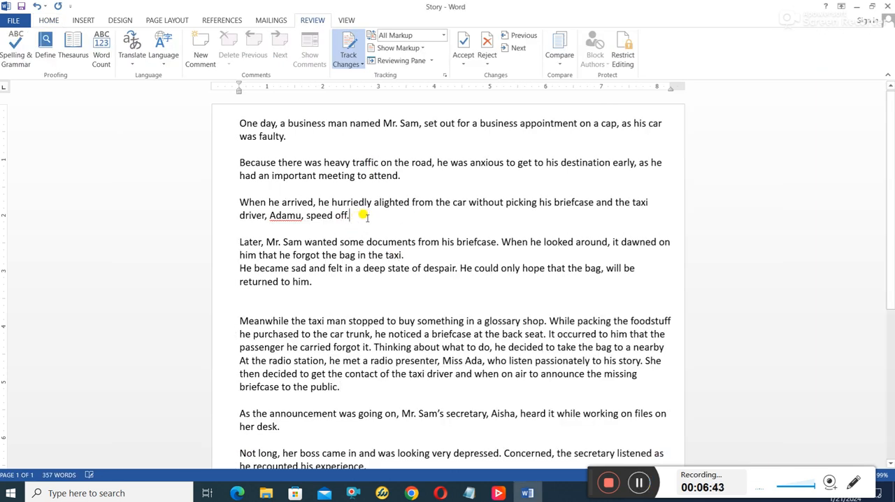
mouse_move(377, 215)
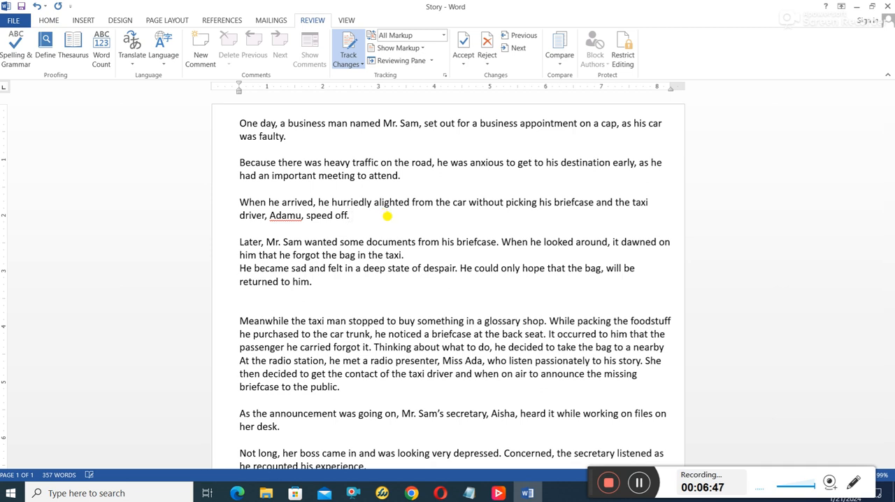
text(He was)
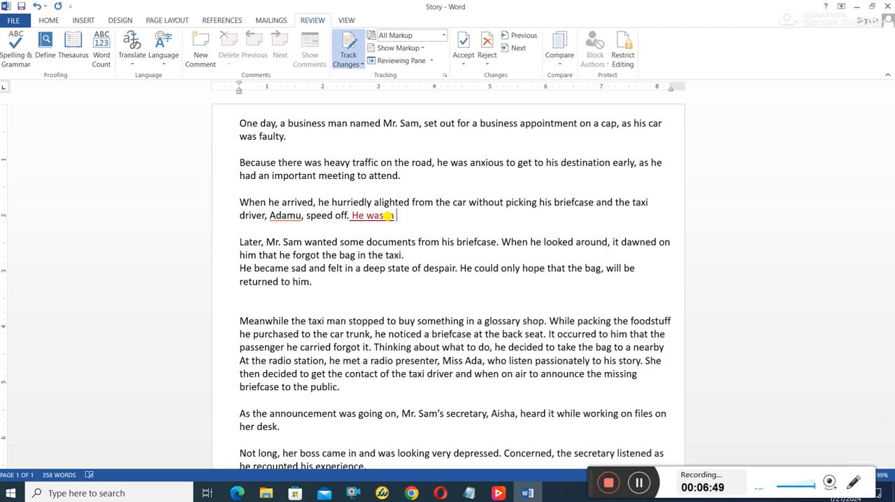
text(a state of de)
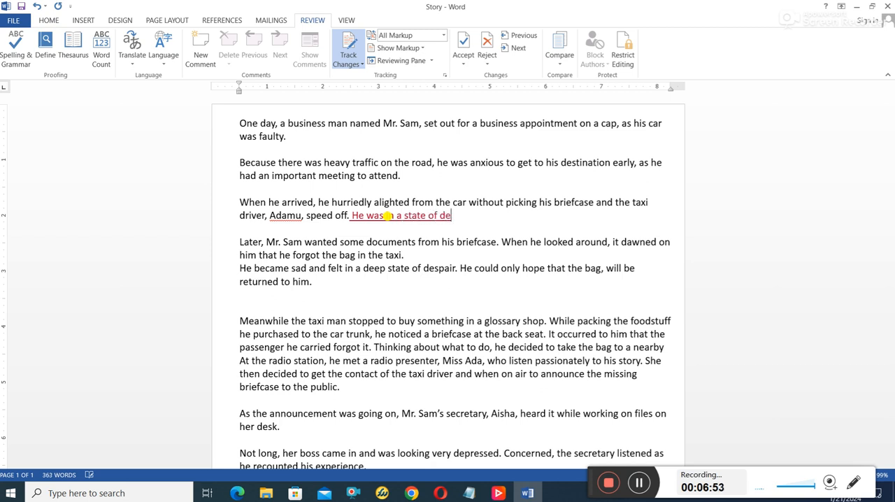
text(spair)
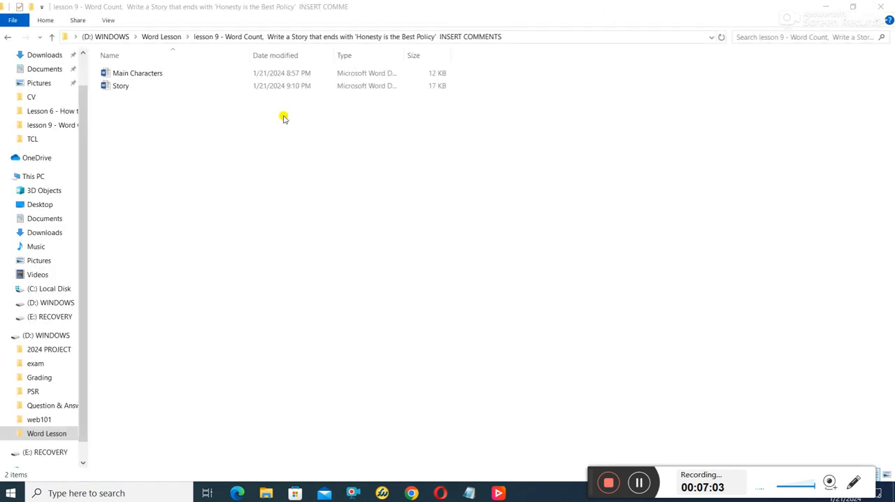
- Reopen the Story document from File Explorer to view the tracked insertion
click(121, 85)
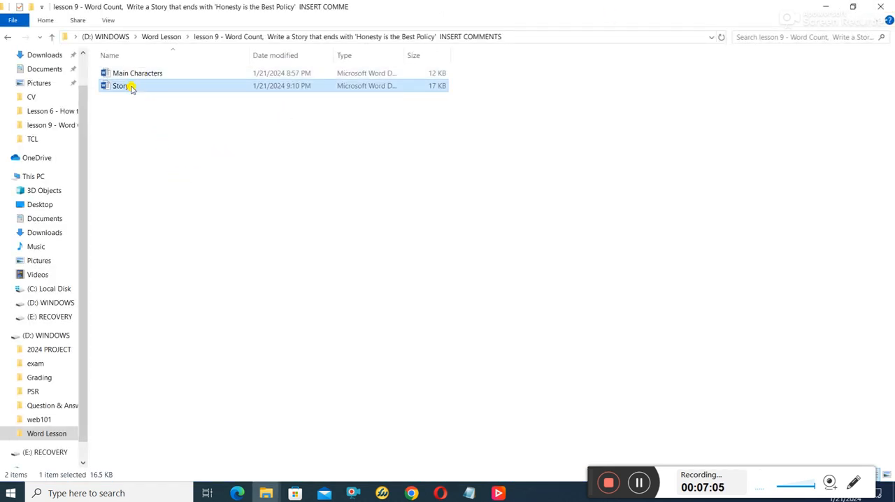
double_click(120, 85)
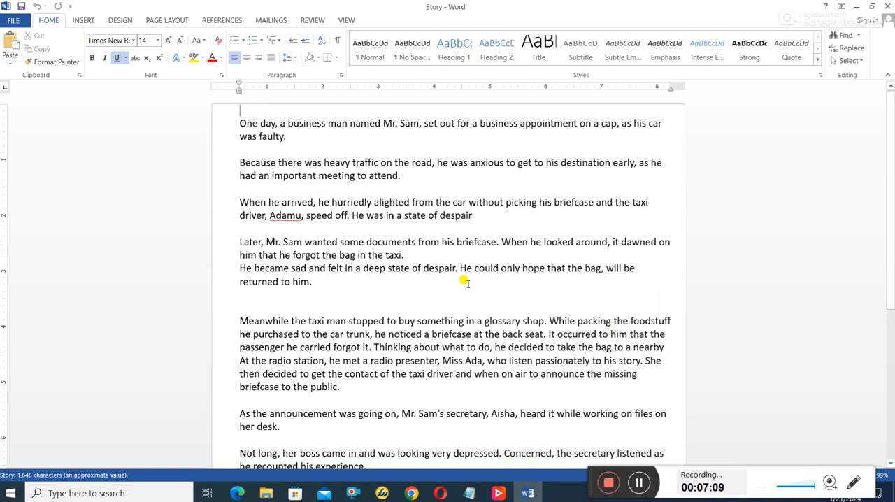
mouse_move(509, 114)
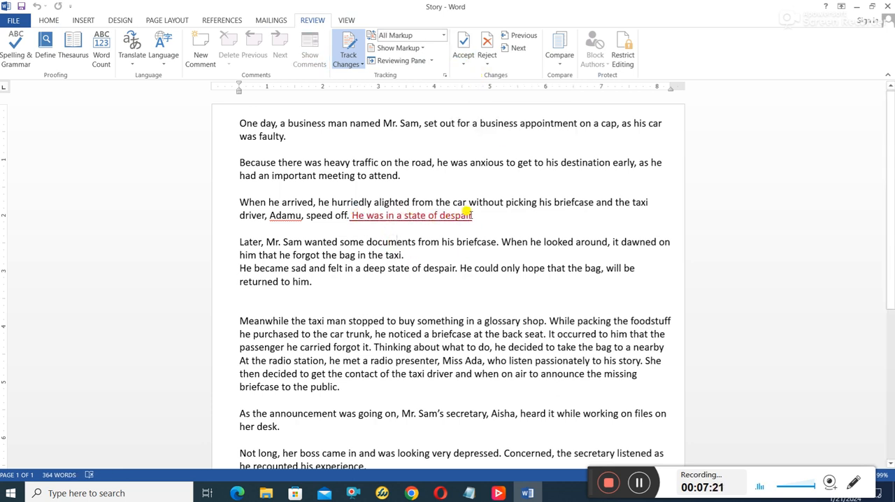
- Reject the tracked insertion 'He was in a state of despair', restoring the paragraph ending 'sped off.'
click(462, 42)
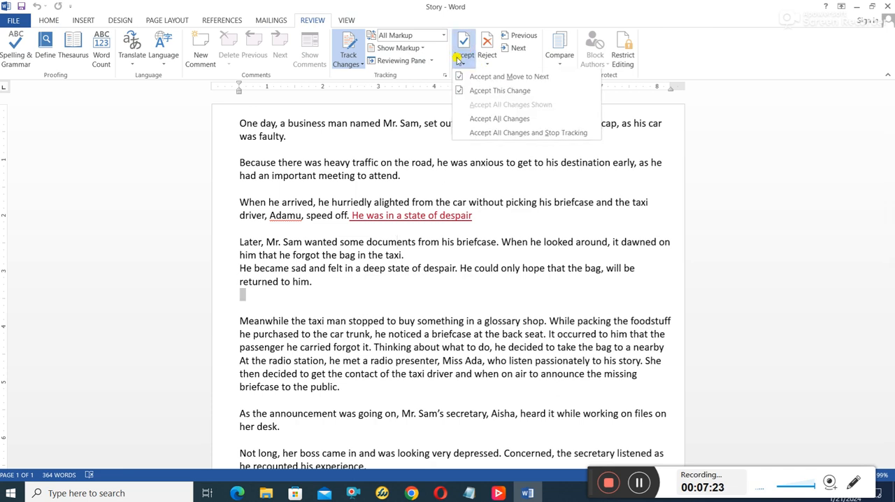
mouse_move(503, 90)
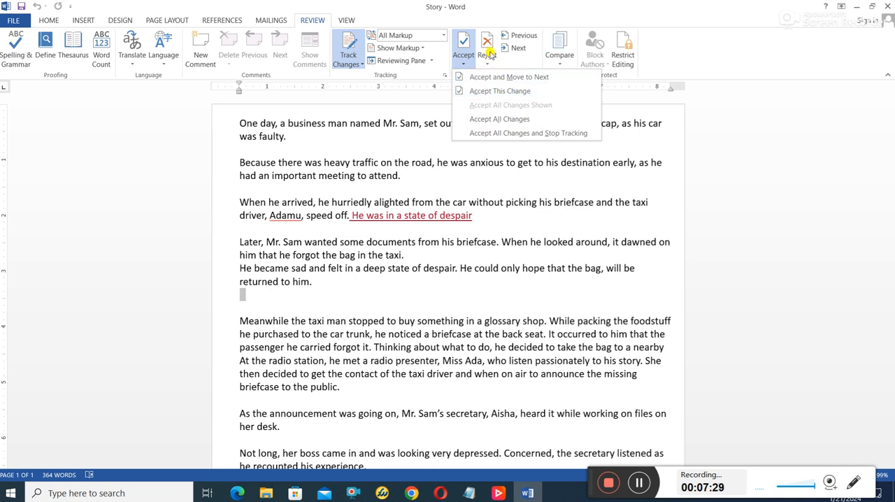
click(487, 47)
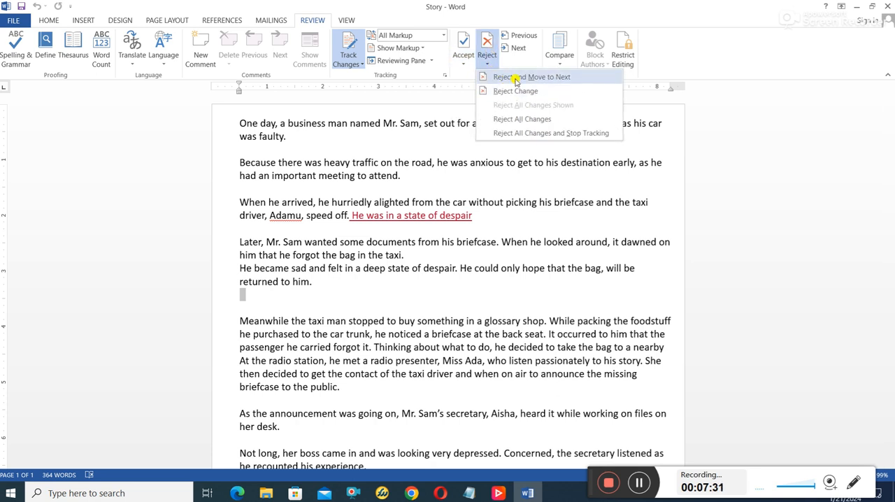
click(523, 77)
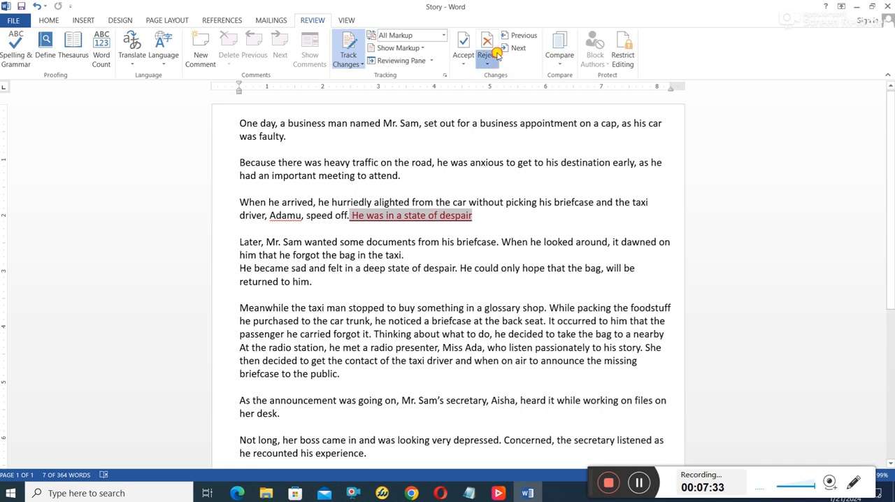
click(484, 44)
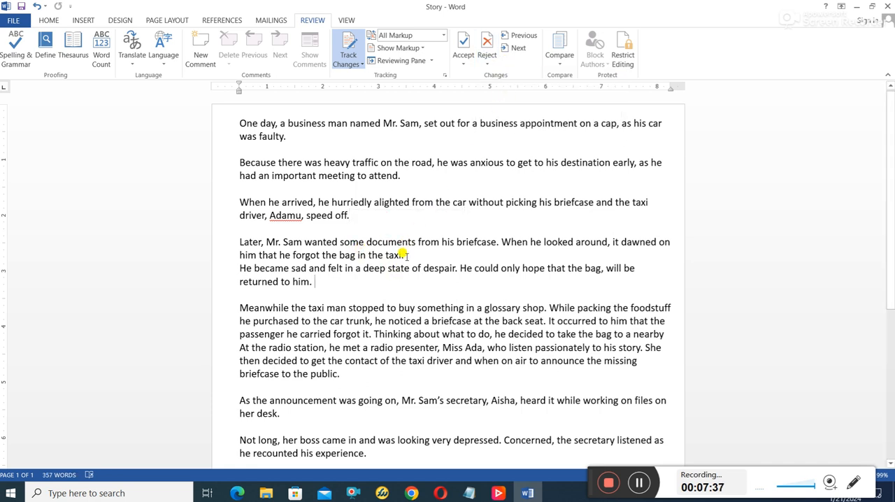
scroll(down, 3)
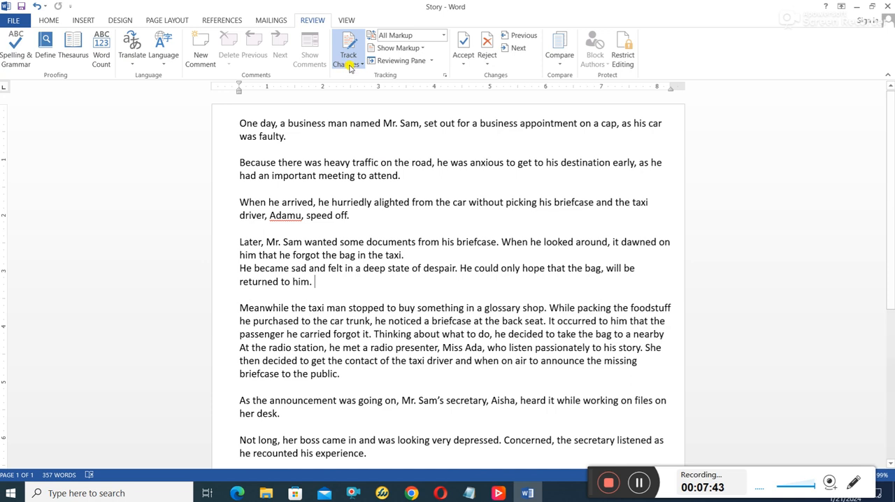
mouse_move(414, 172)
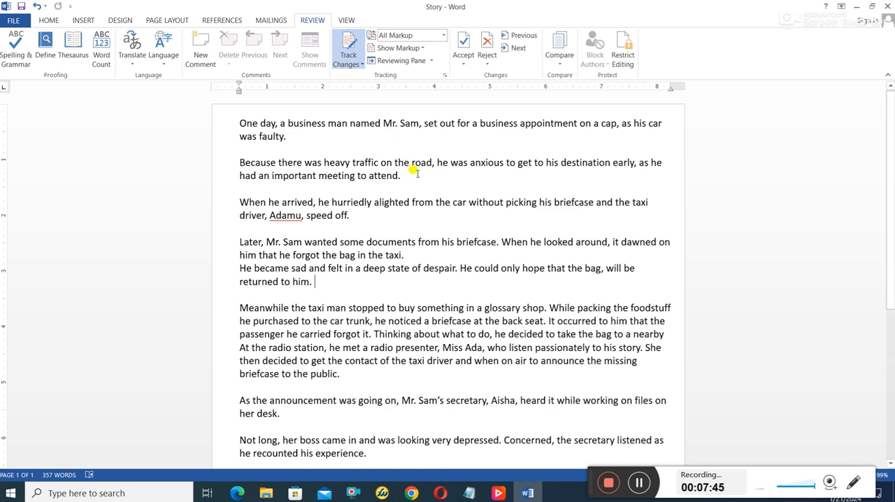